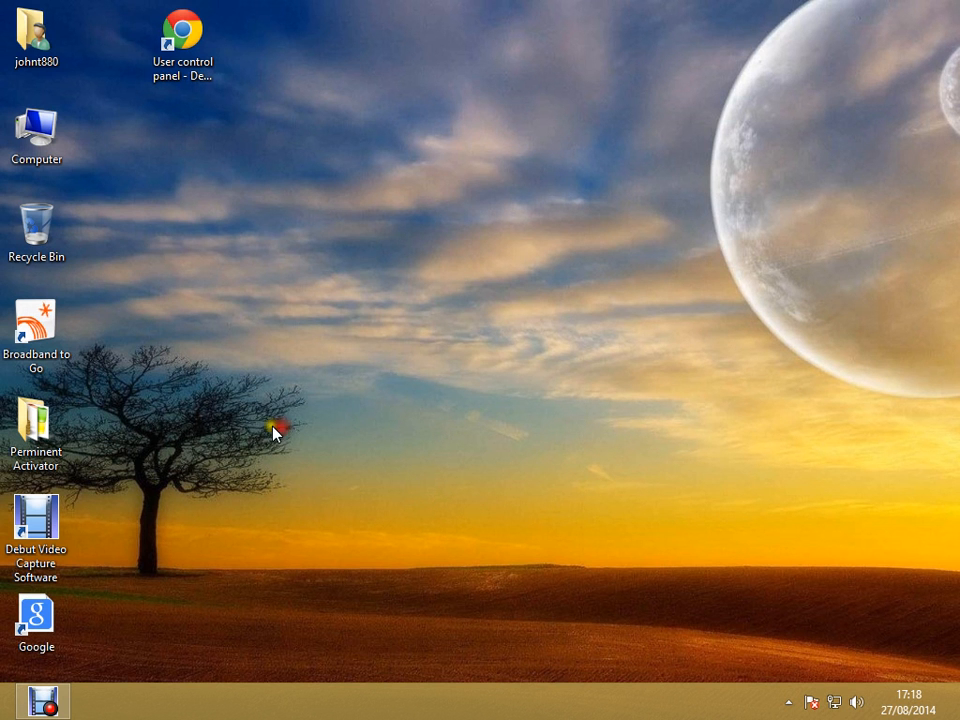
- Open the Computer icon's context menu to reach the Windows 8 Pro activation details
right_click(37, 130)
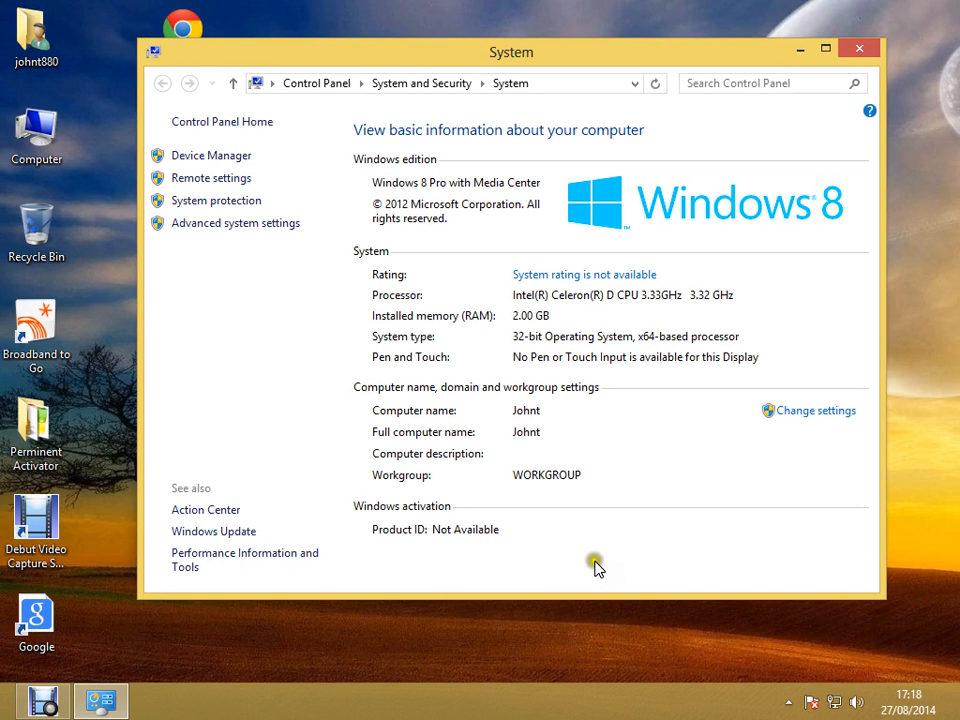
mouse_move(599, 570)
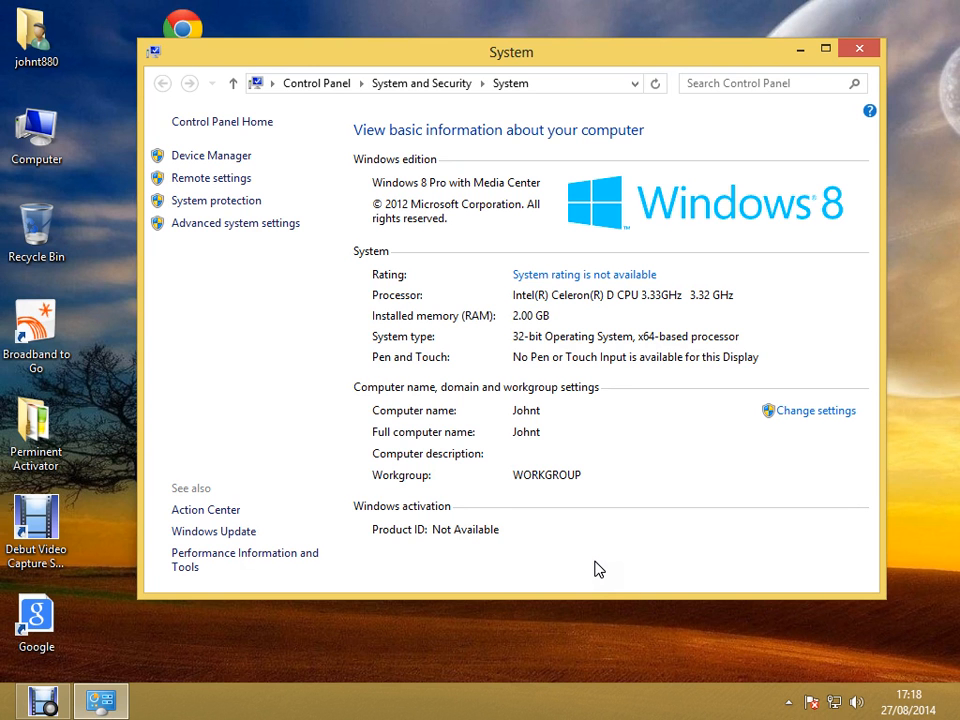
mouse_move(626, 320)
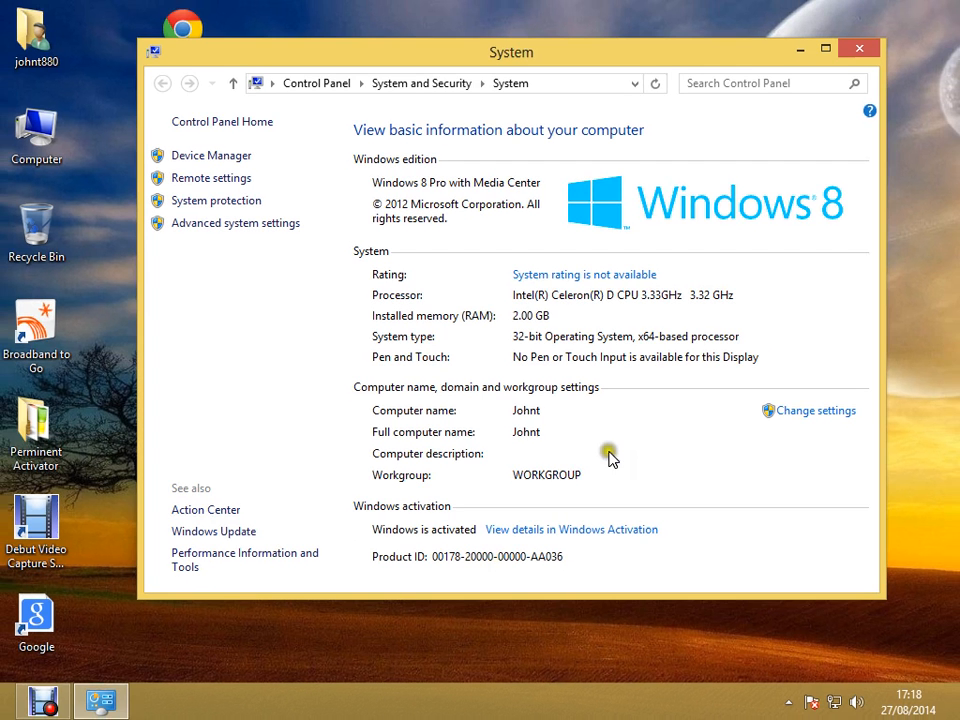
- Close the System window and bring up the Charms bar beside the clock
left_click(864, 44)
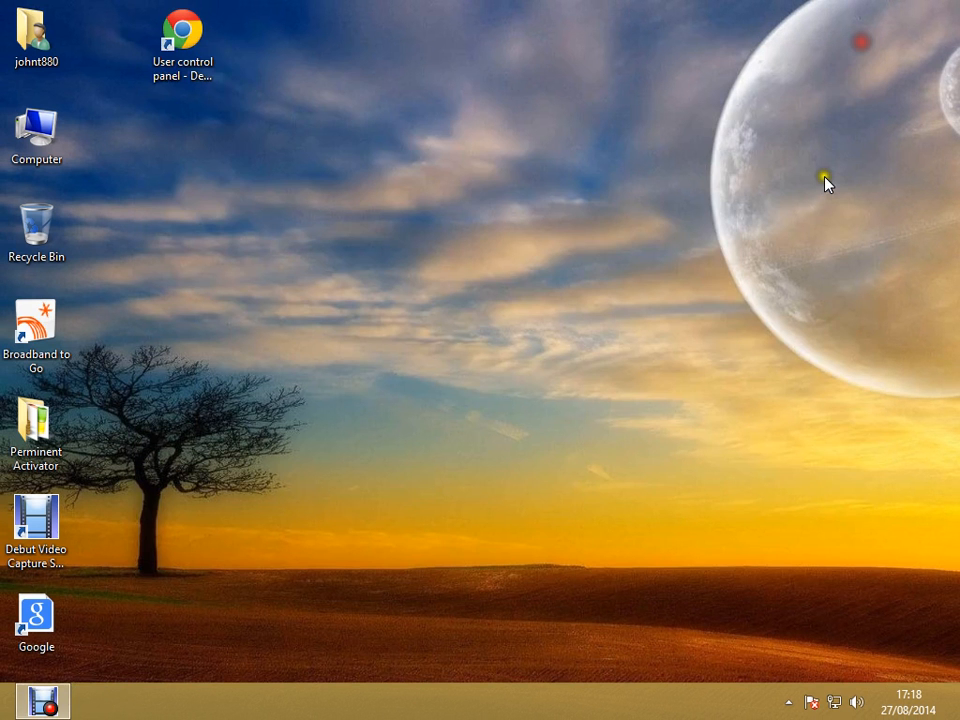
mouse_move(857, 656)
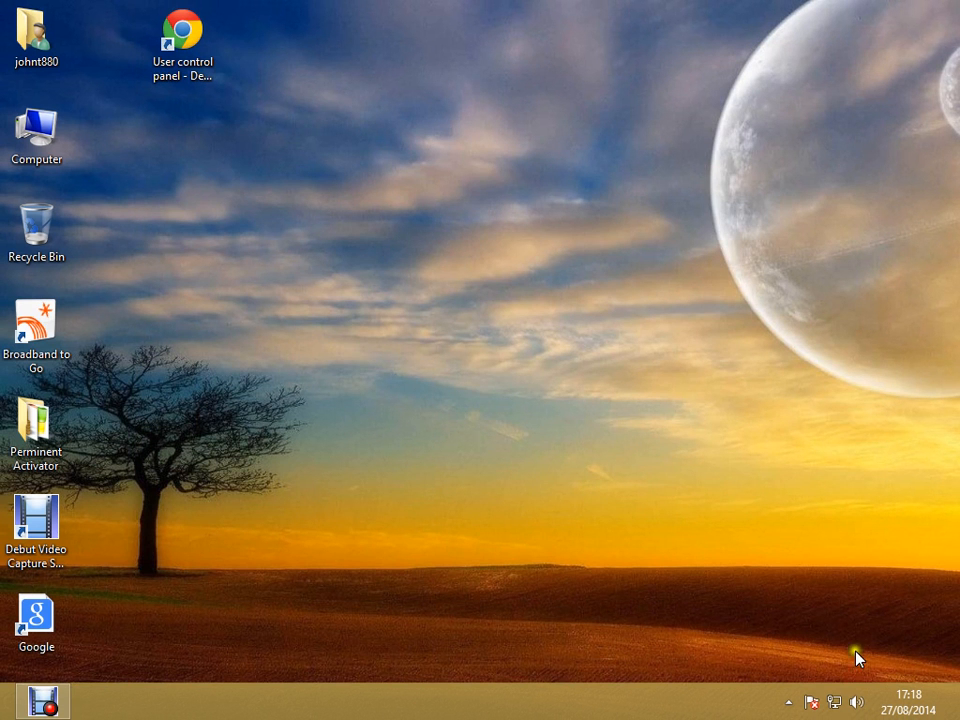
mouse_move(836, 668)
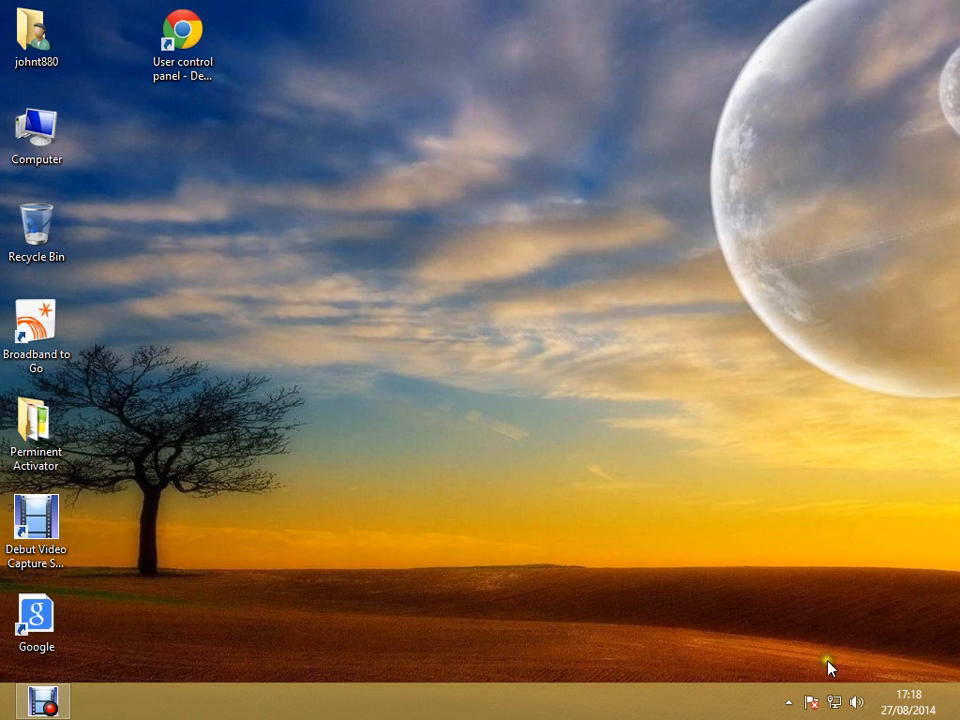
mouse_move(250, 590)
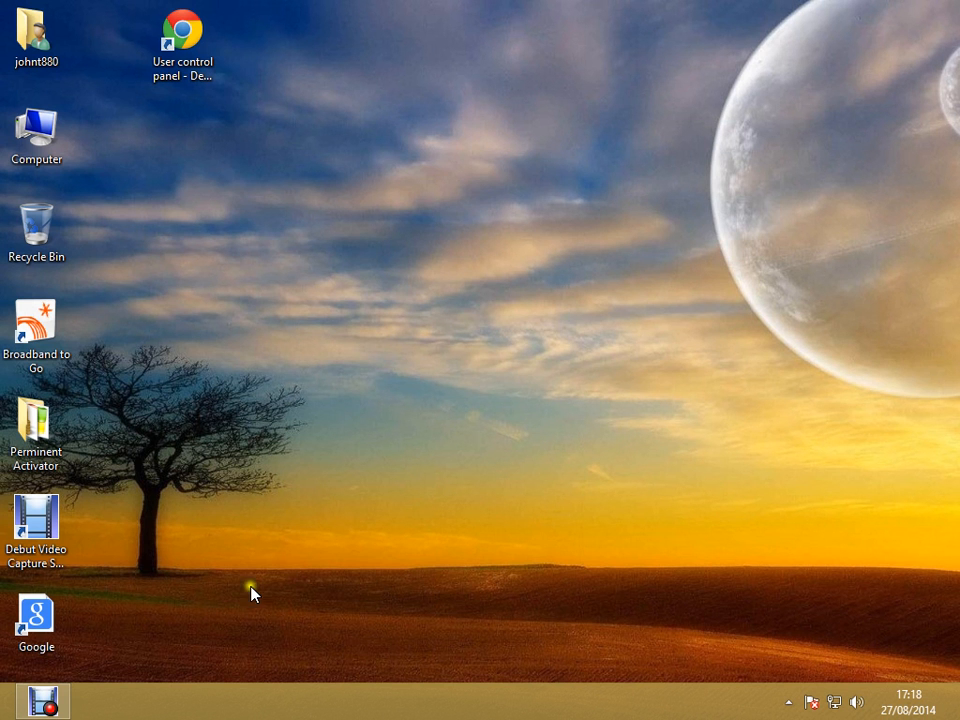
left_click(44, 699)
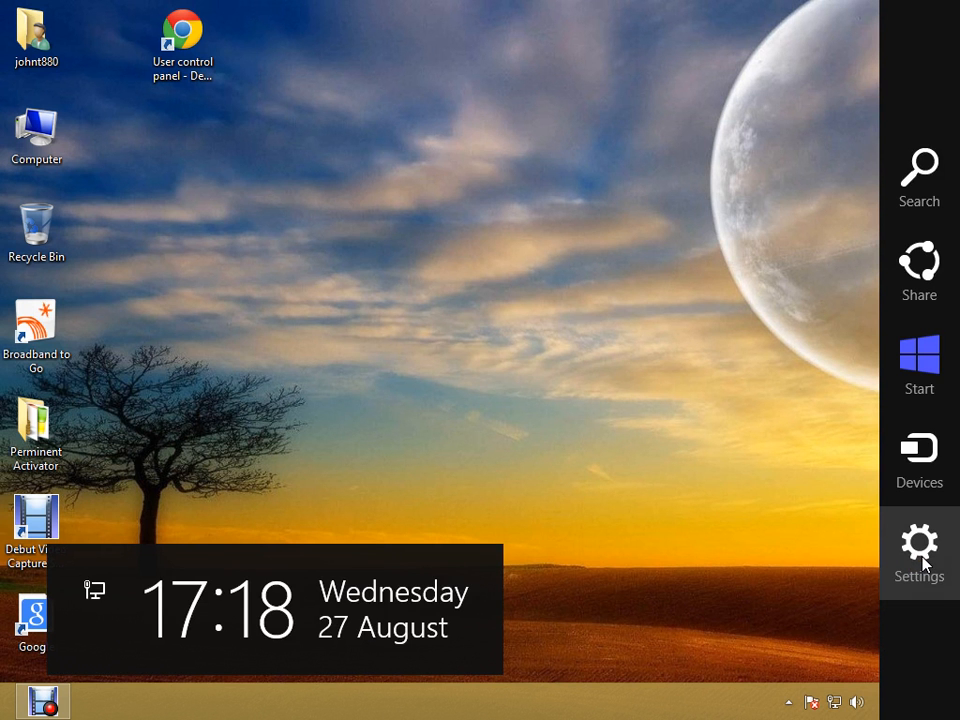
- Open the Settings charm pane with its quick settings
left_click(919, 544)
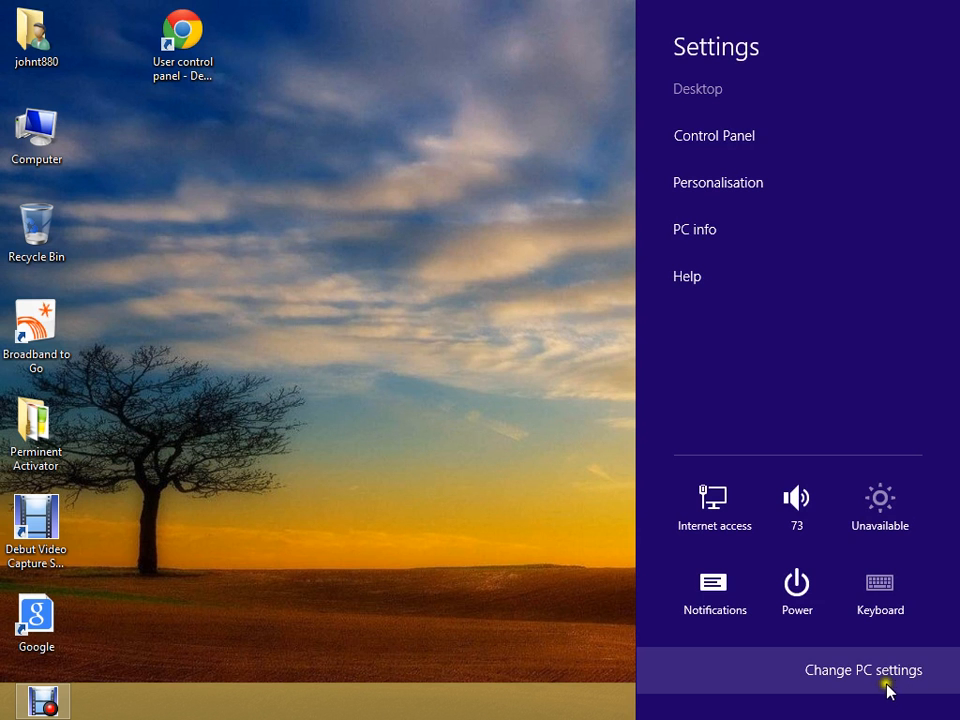
mouse_move(863, 693)
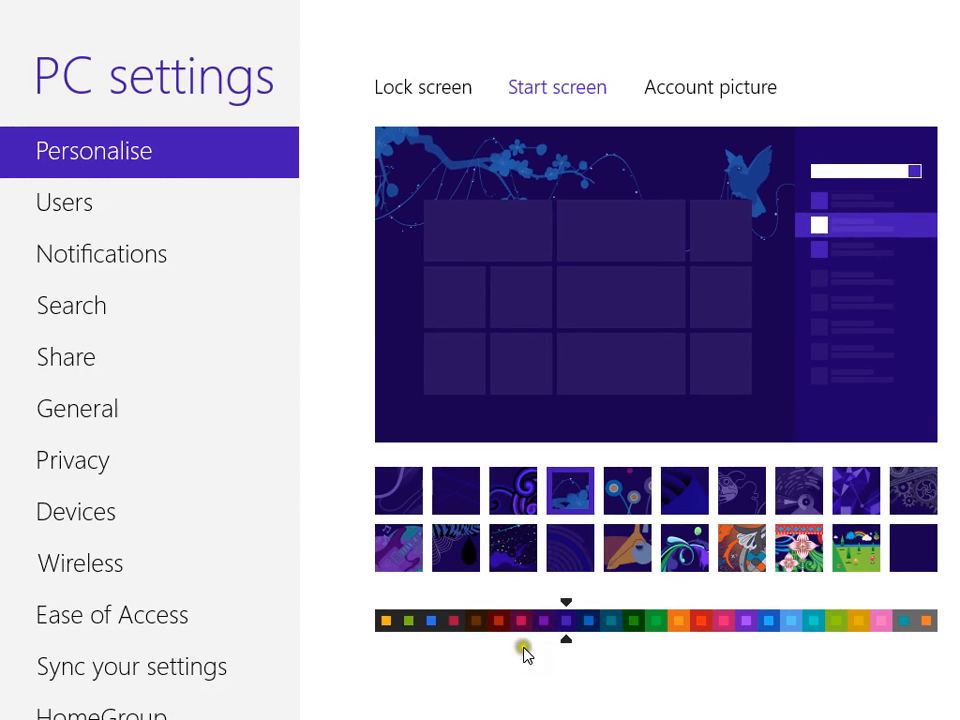
left_click(521, 620)
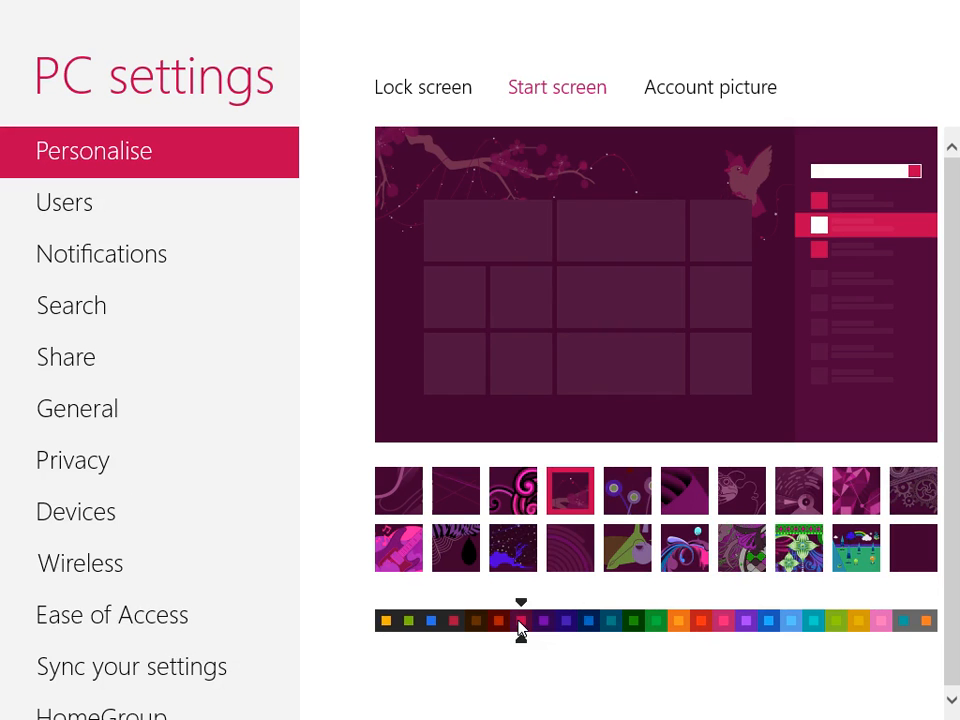
left_click(566, 621)
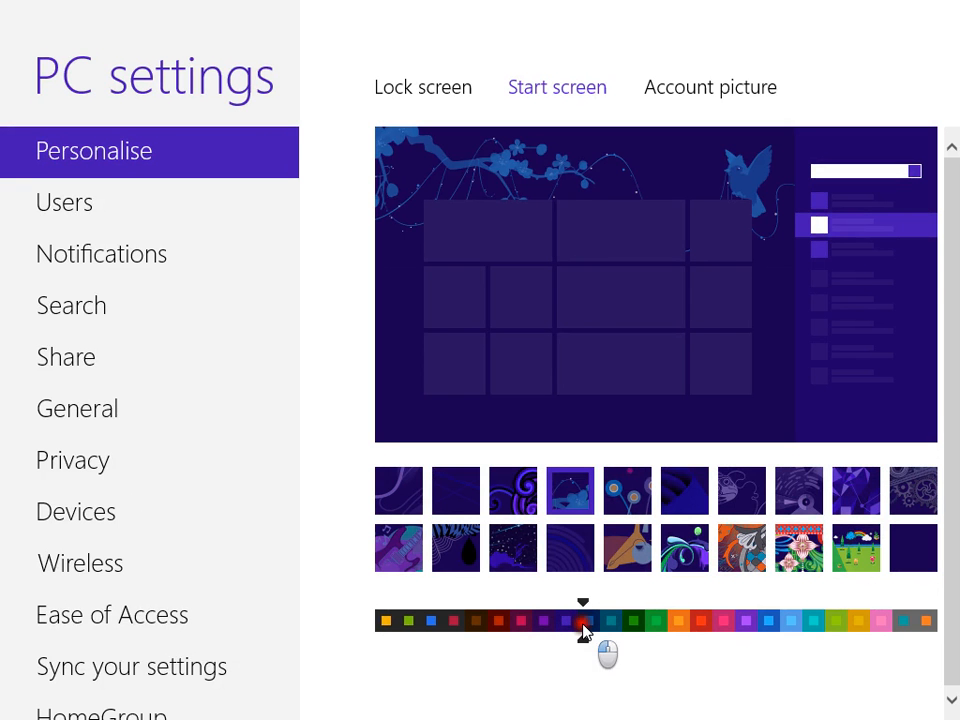
left_click(566, 620)
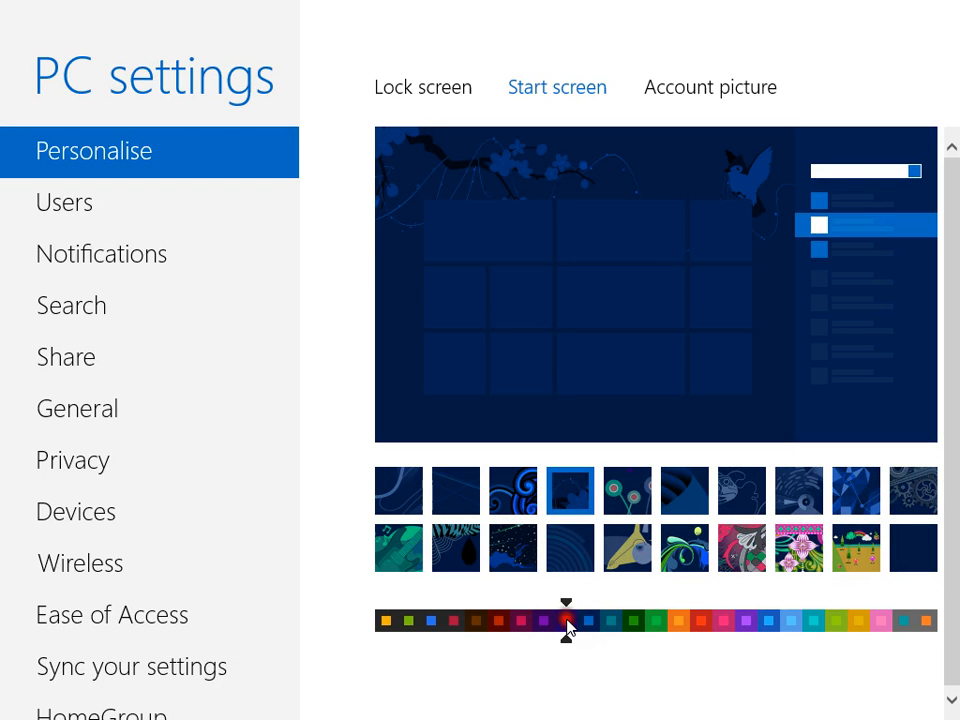
left_click(420, 620)
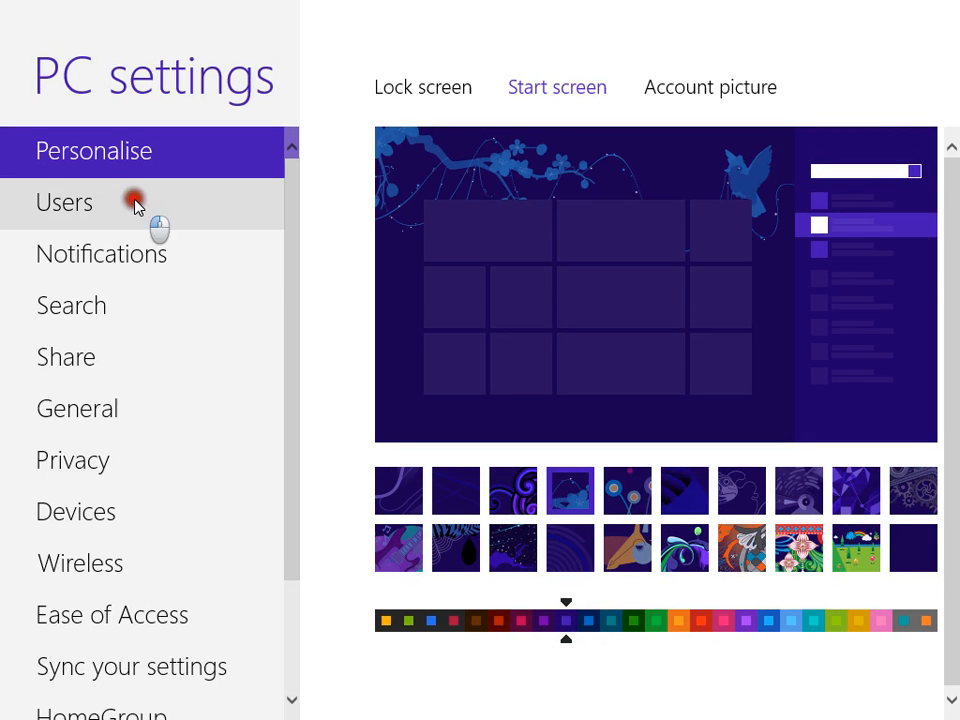
left_click(64, 202)
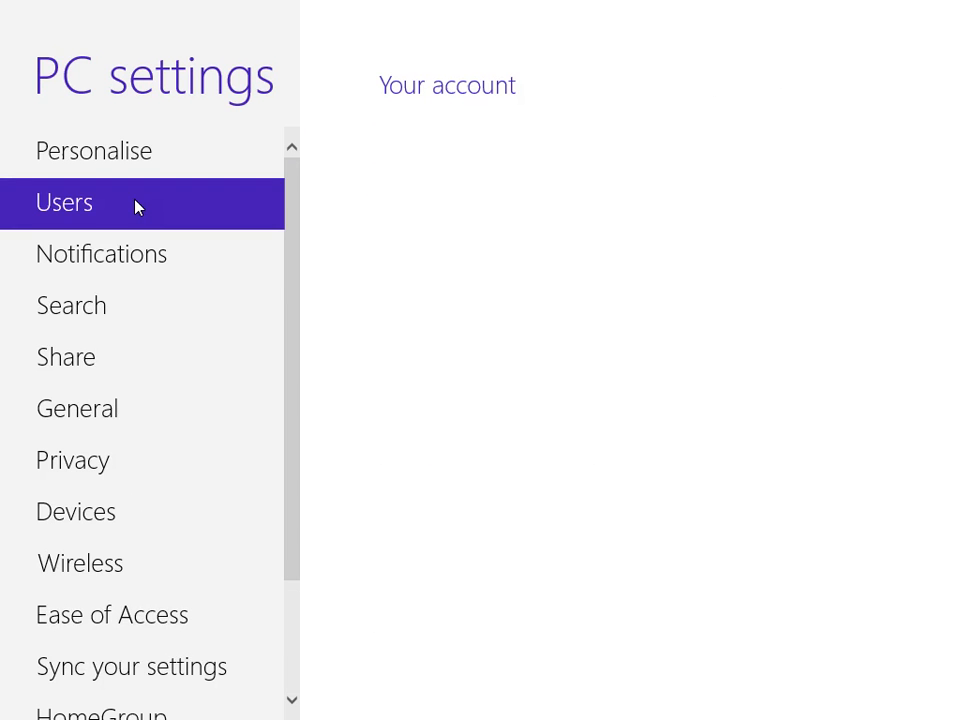
left_click(64, 202)
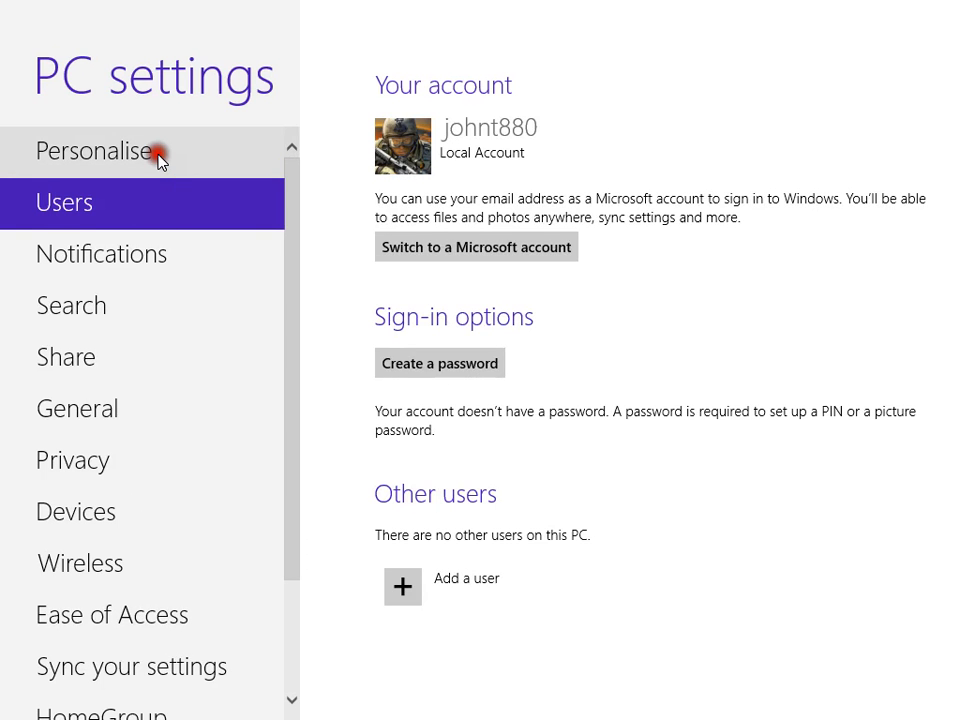
left_click(94, 150)
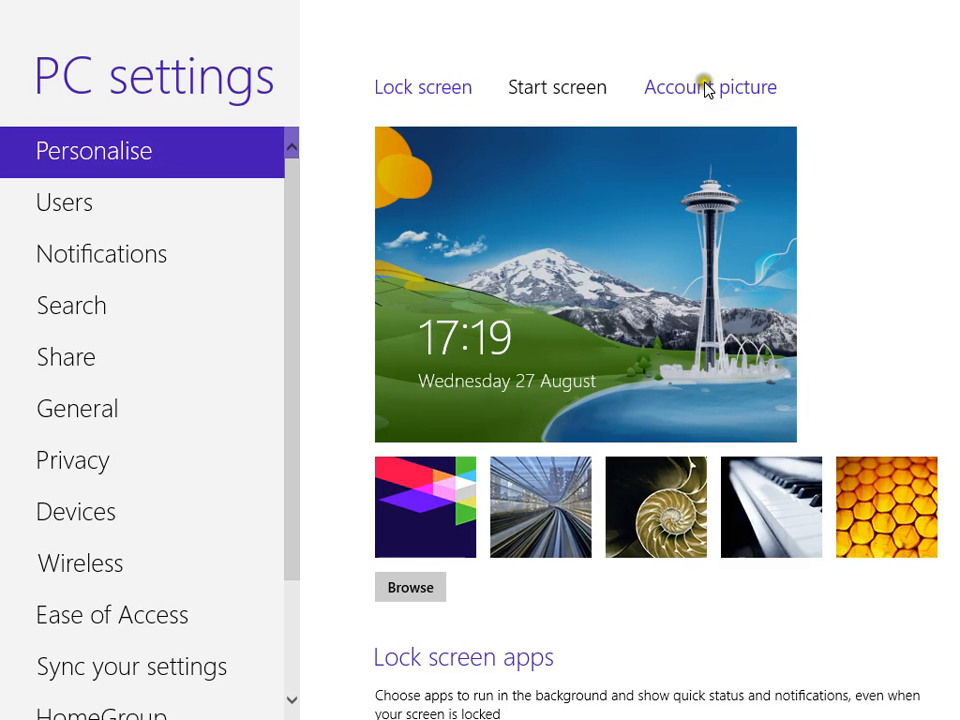
left_click(710, 87)
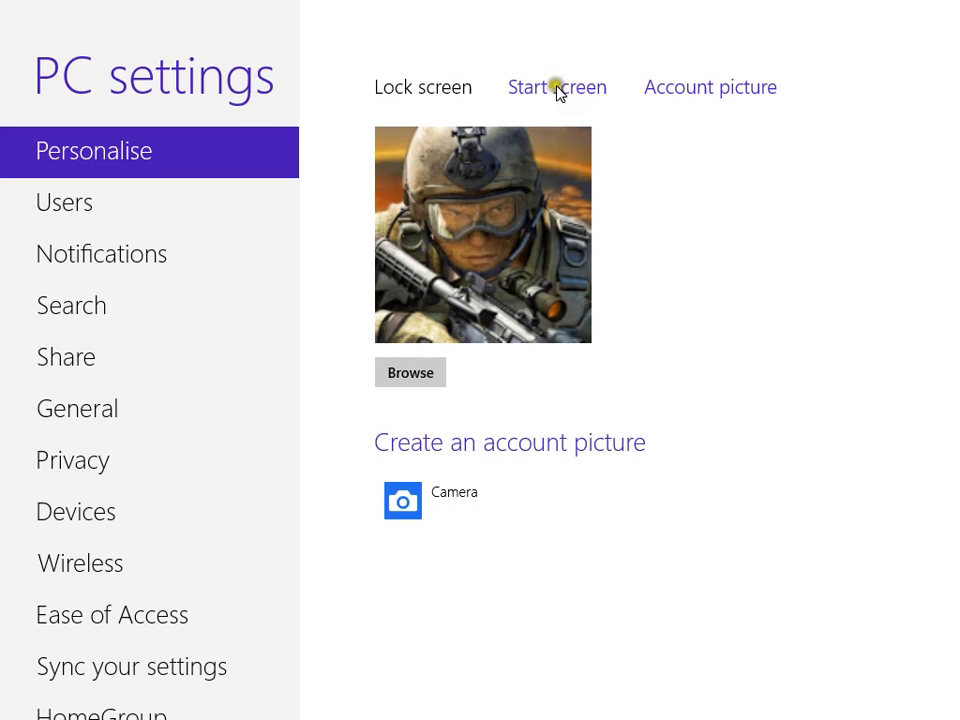
left_click(556, 87)
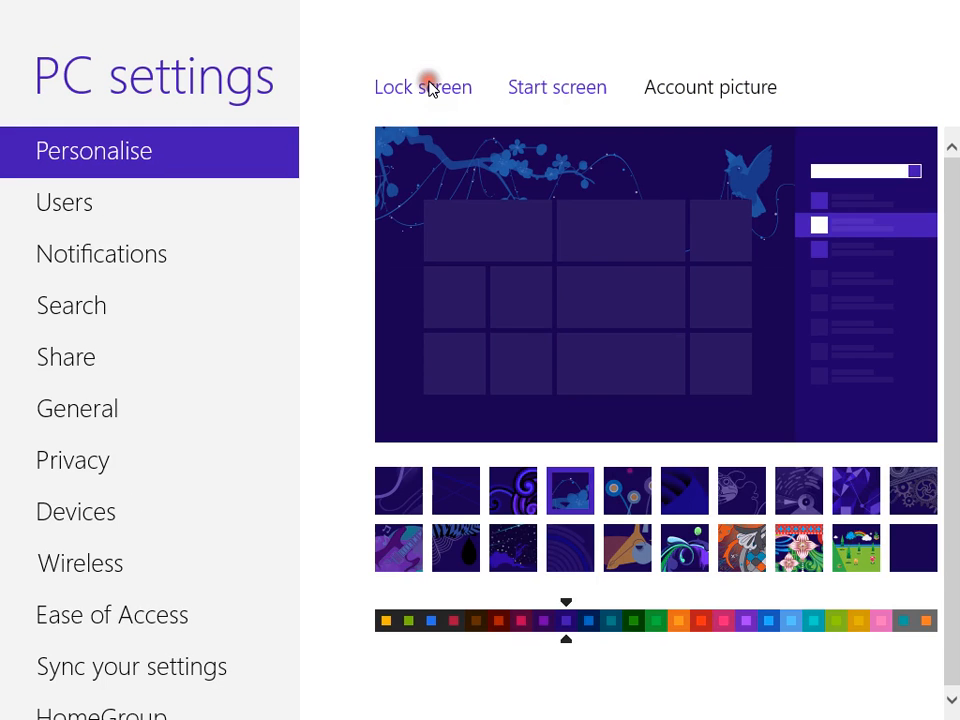
- Choose the second thumbnail, the city railway tunnel photo, as the lock screen picture
left_click(423, 87)
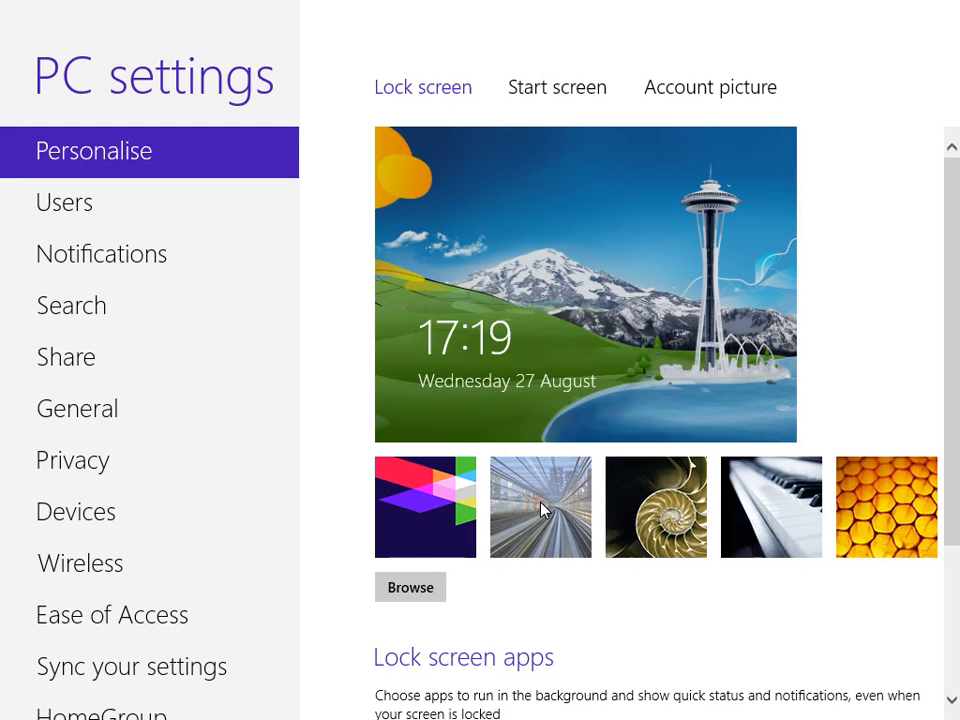
left_click(540, 507)
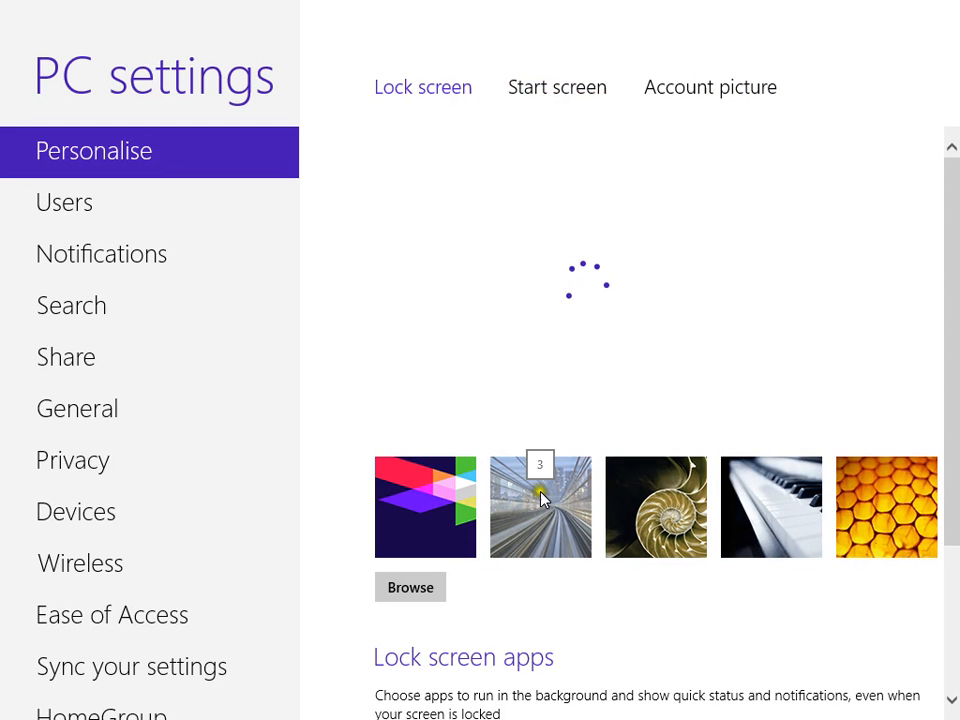
left_click(540, 501)
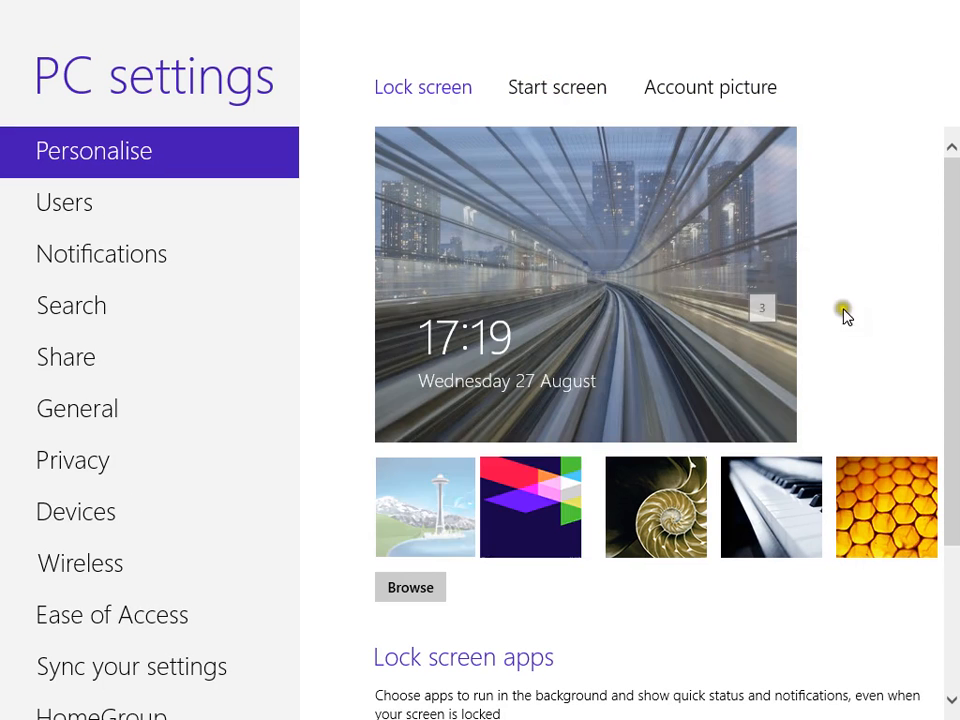
mouse_move(718, 550)
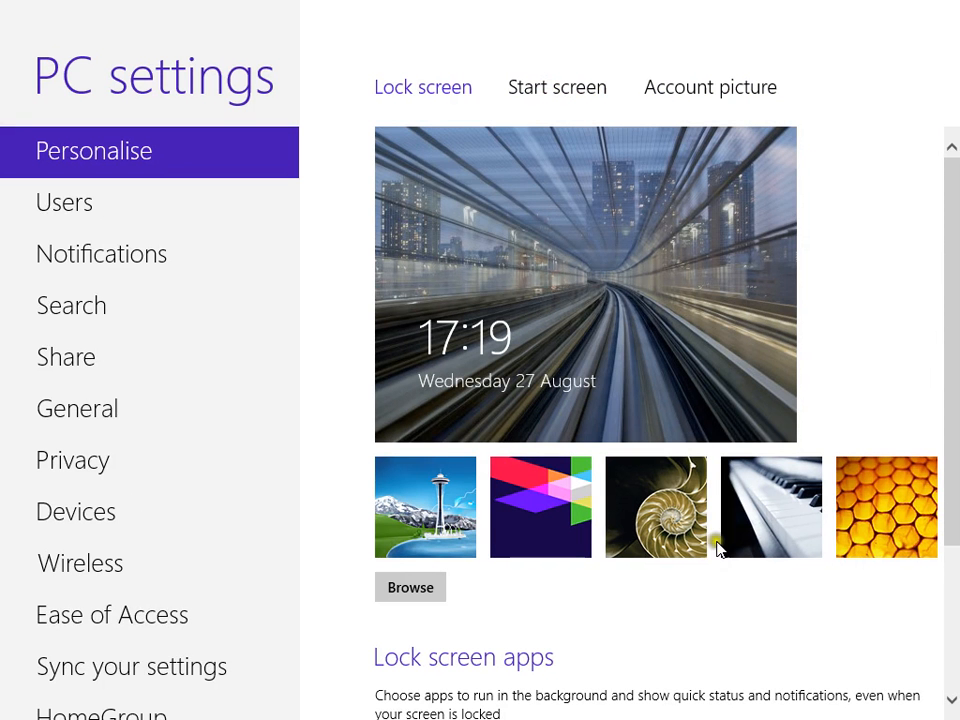
scroll("down", 3)
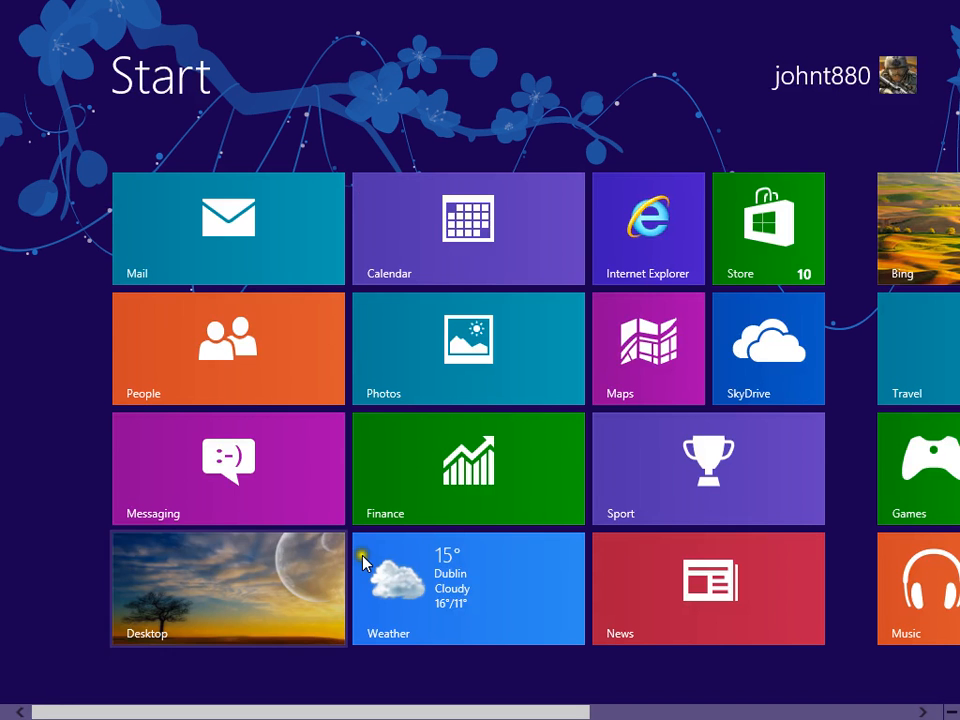
mouse_move(629, 595)
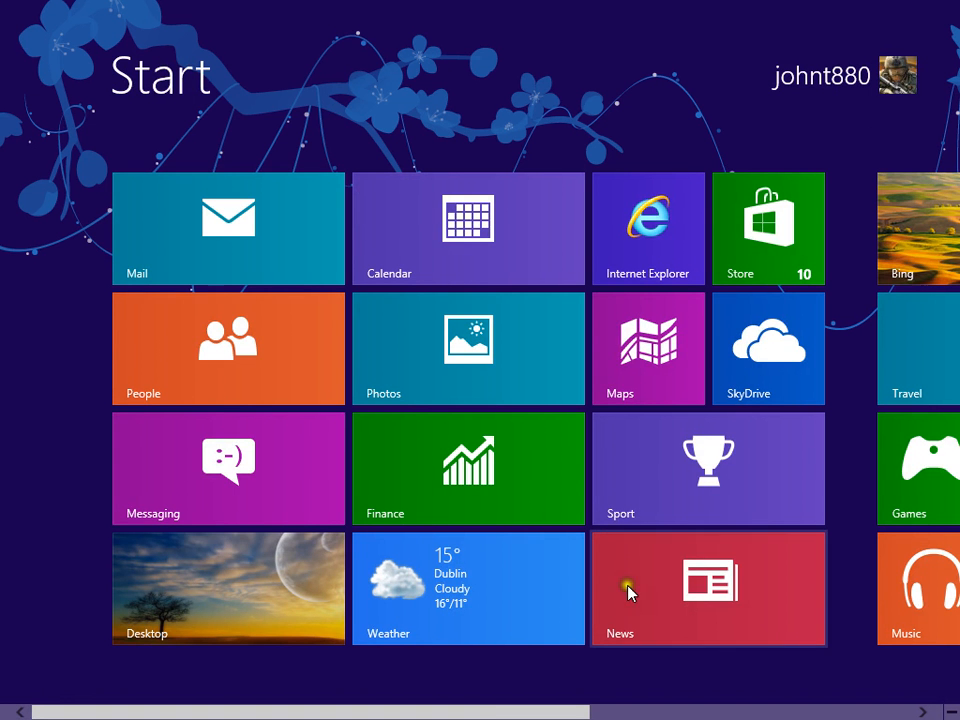
- Leave Dublin's hourly weather forecast and open the Desktop tile
scroll("right", 3)
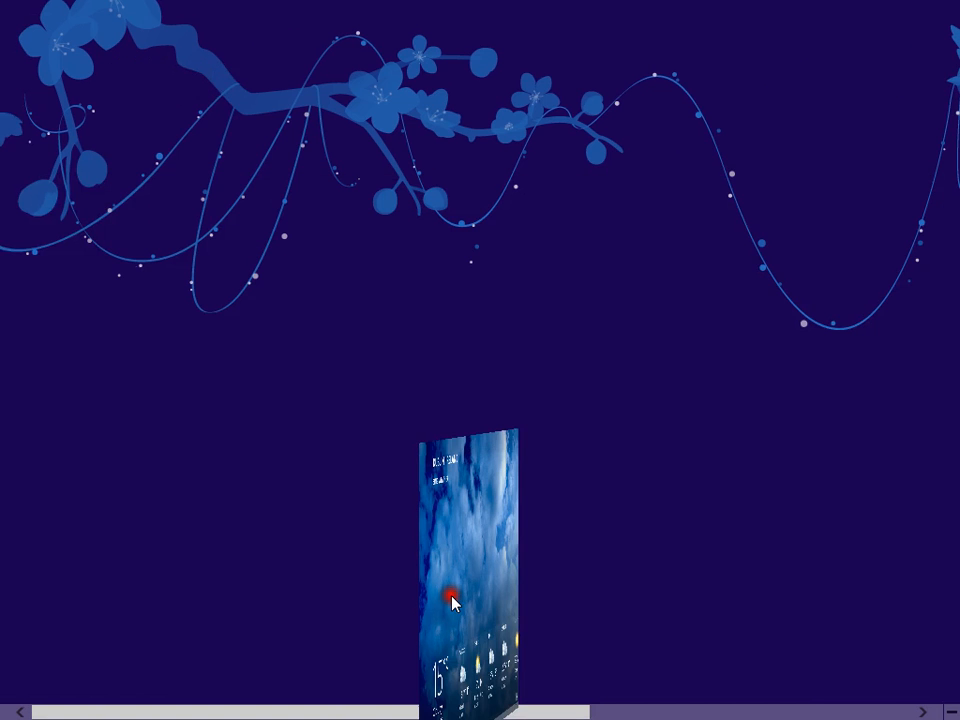
left_click(452, 598)
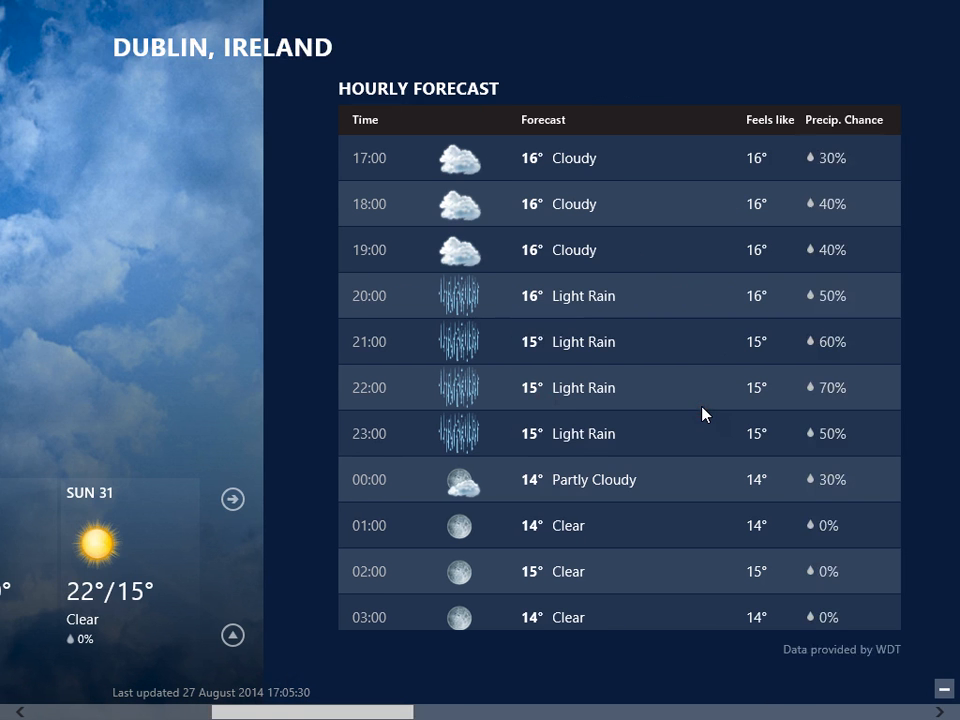
scroll("down", 3)
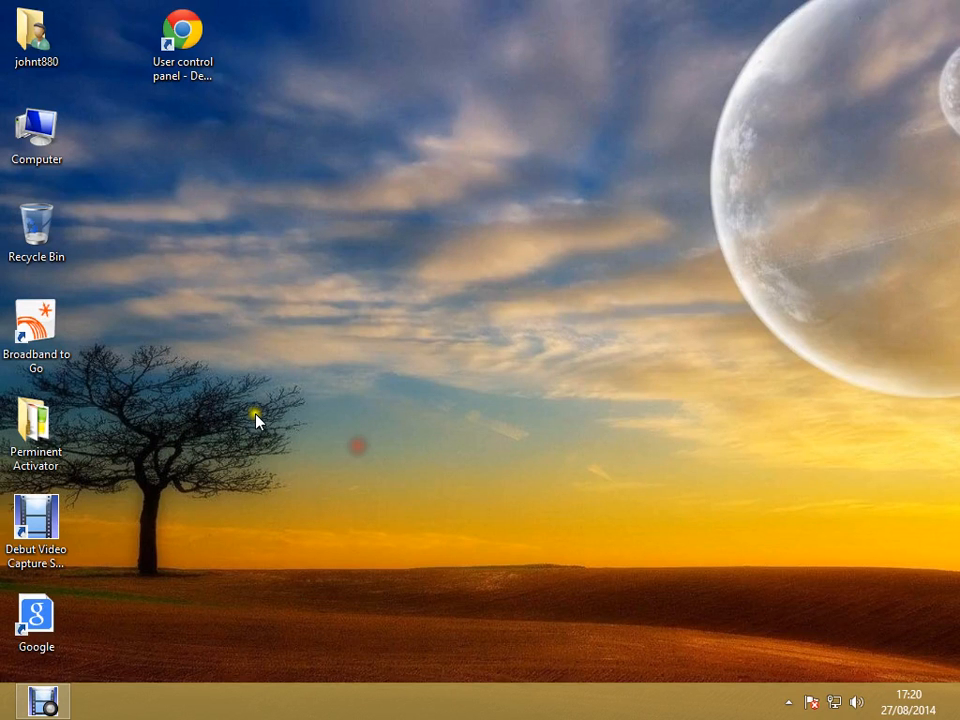
- Open the Perminent Activator desktop folder and select the FIX_P8.25 application
left_click(37, 426)
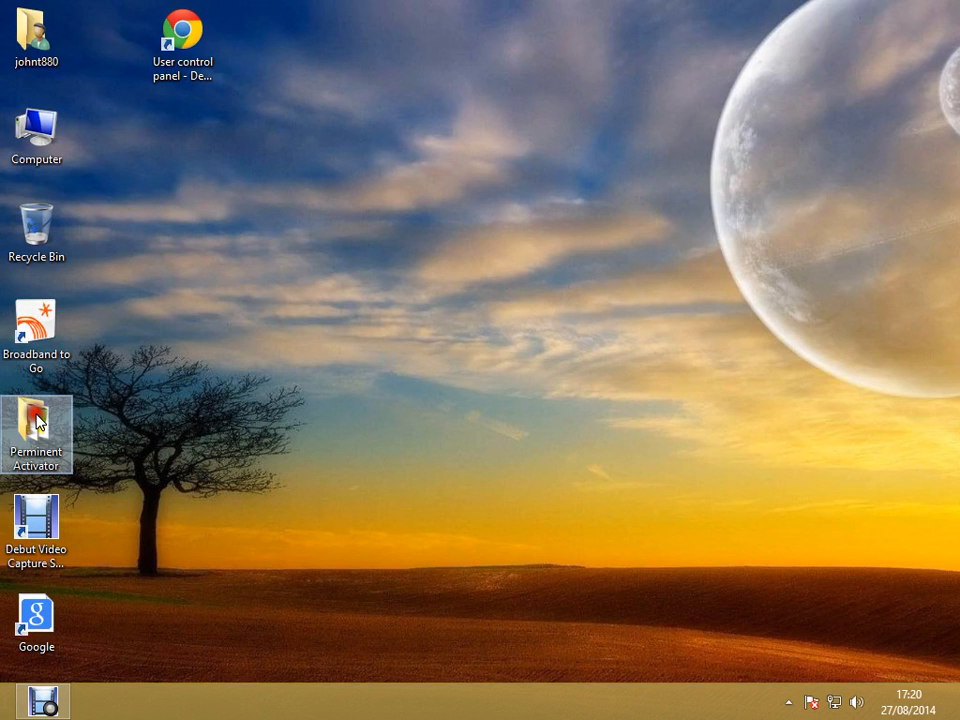
double_click(37, 425)
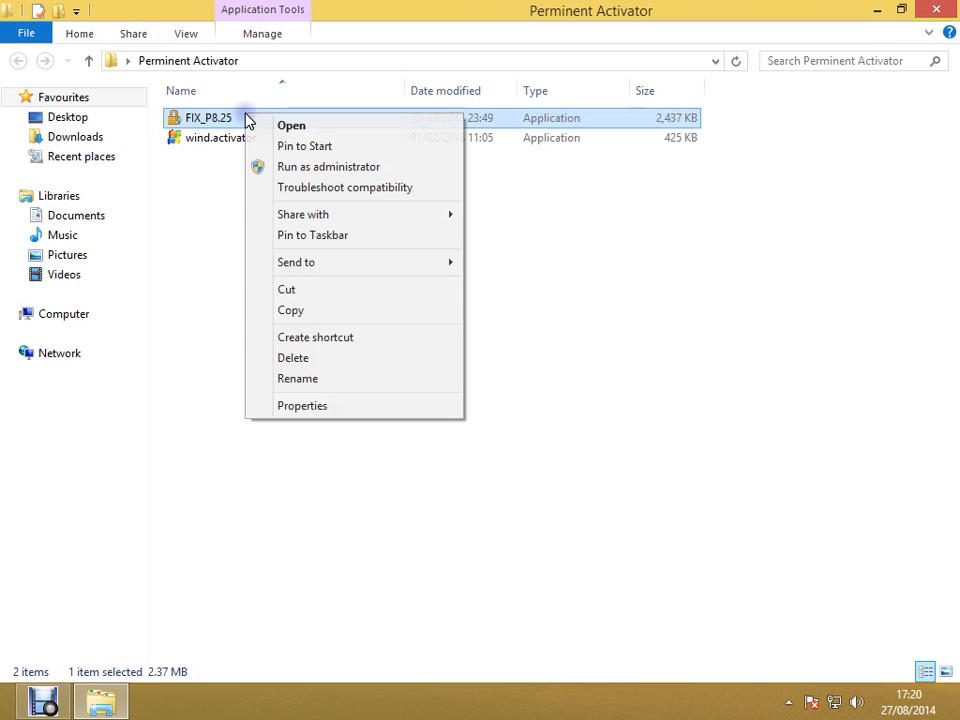
mouse_move(328, 166)
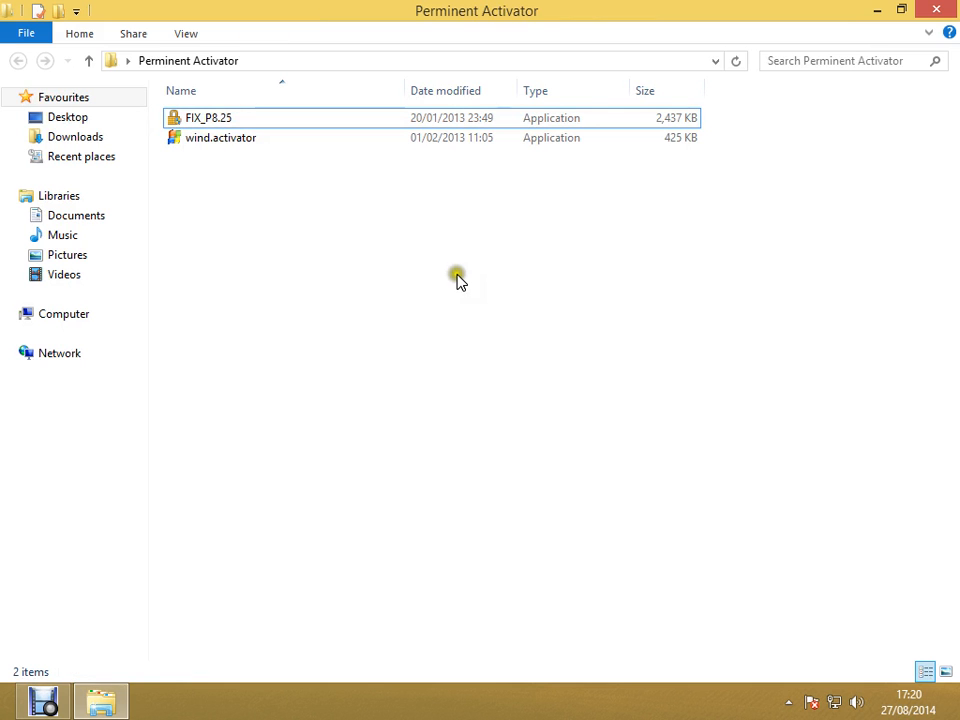
mouse_move(803, 82)
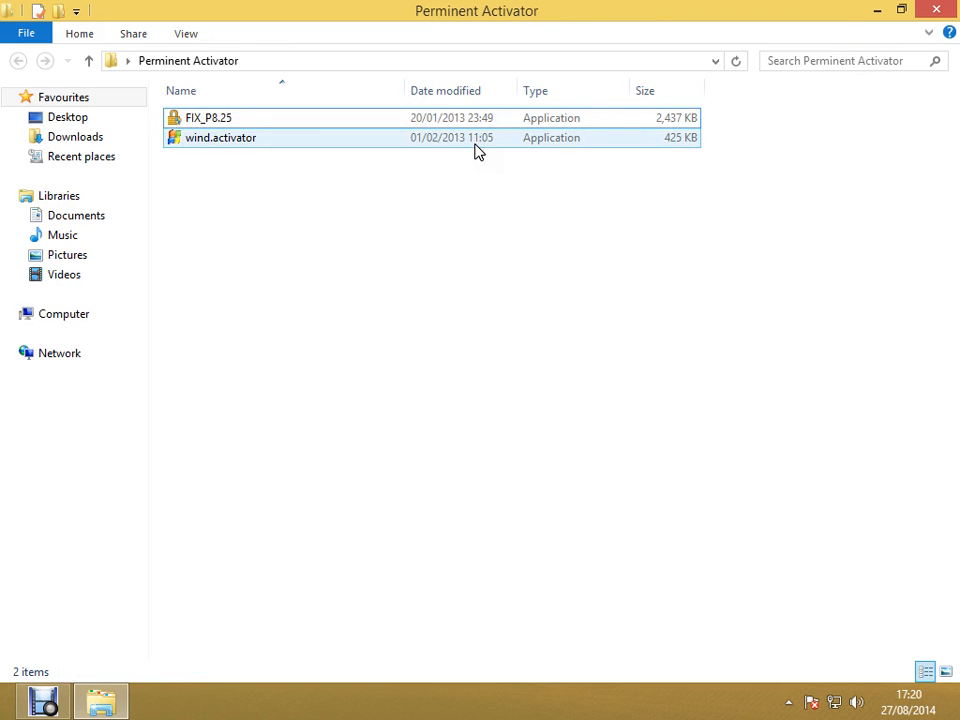
mouse_move(470, 138)
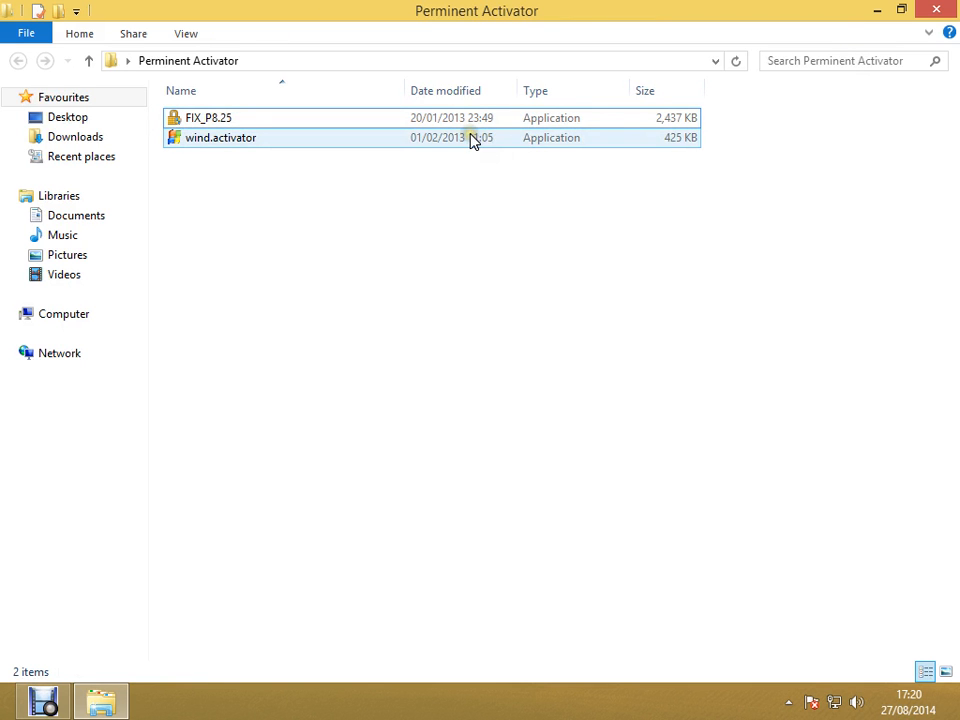
left_click(209, 117)
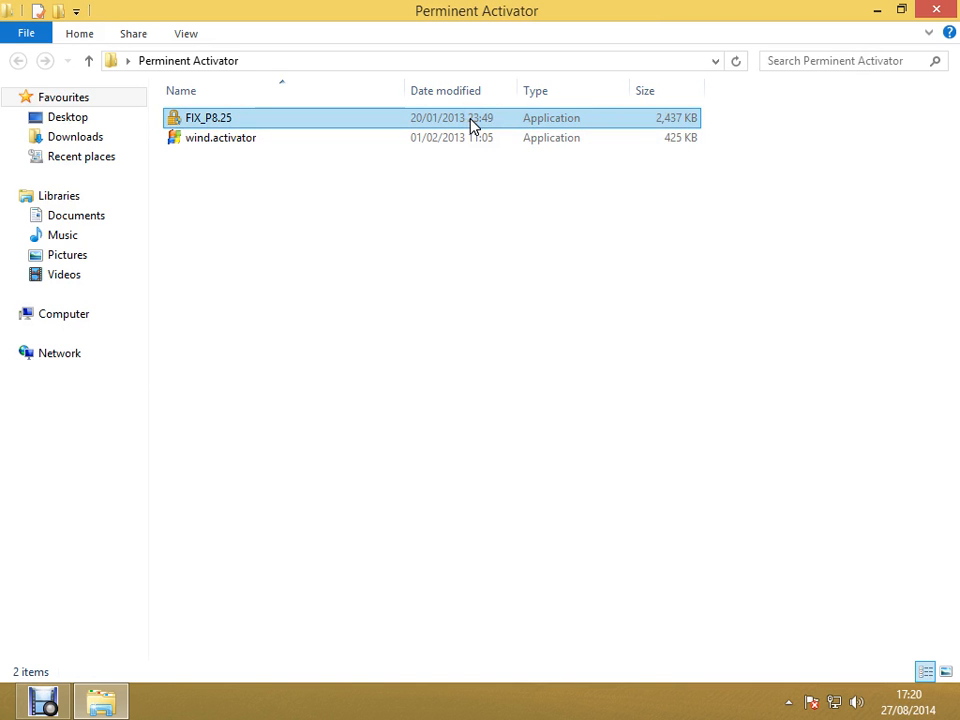
mouse_move(525, 122)
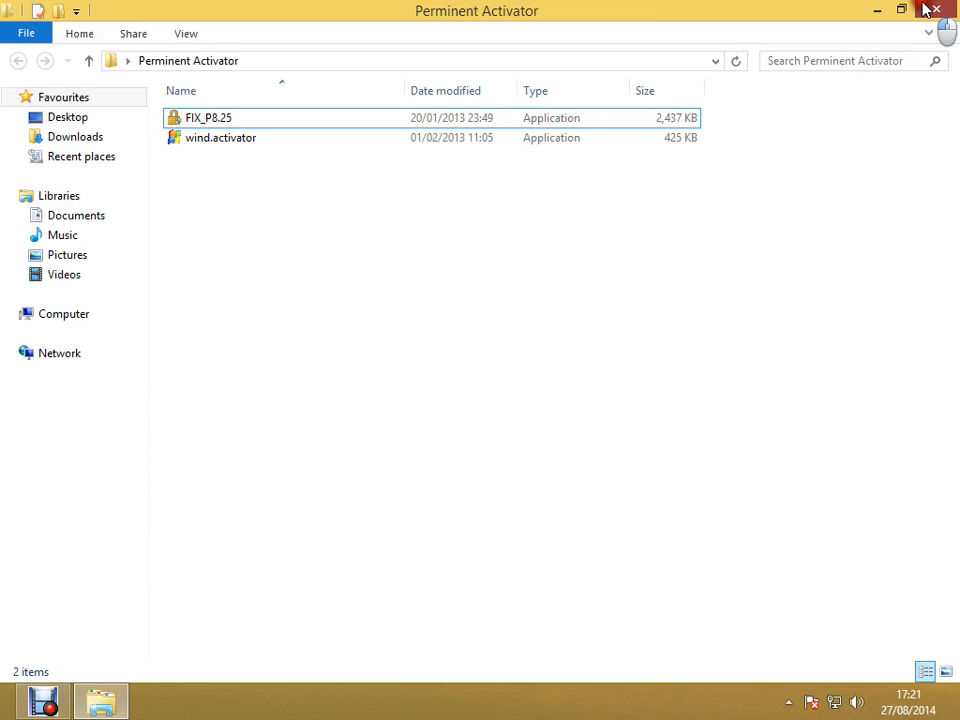
- Close the Perminent Activator window and open the Computer icon's context menu
left_click(931, 9)
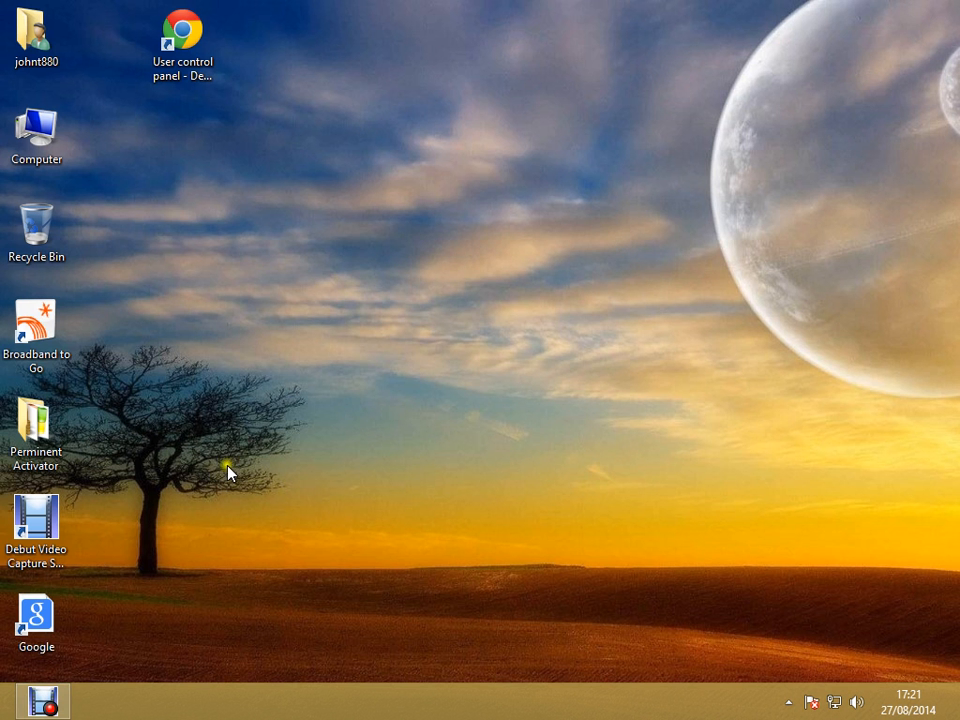
left_click(40, 698)
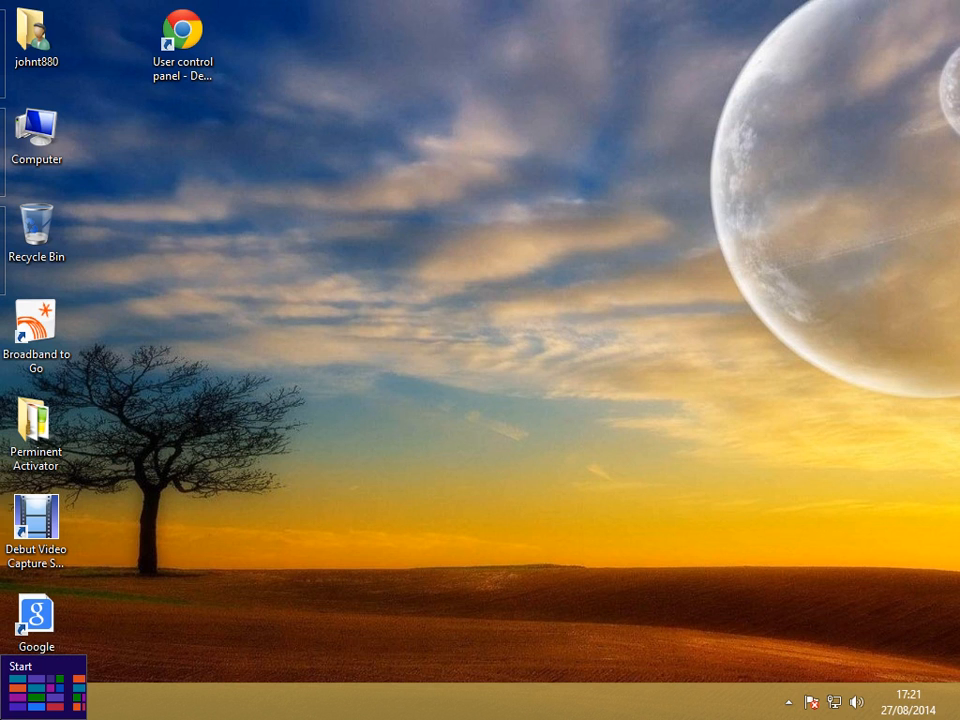
left_click(30, 664)
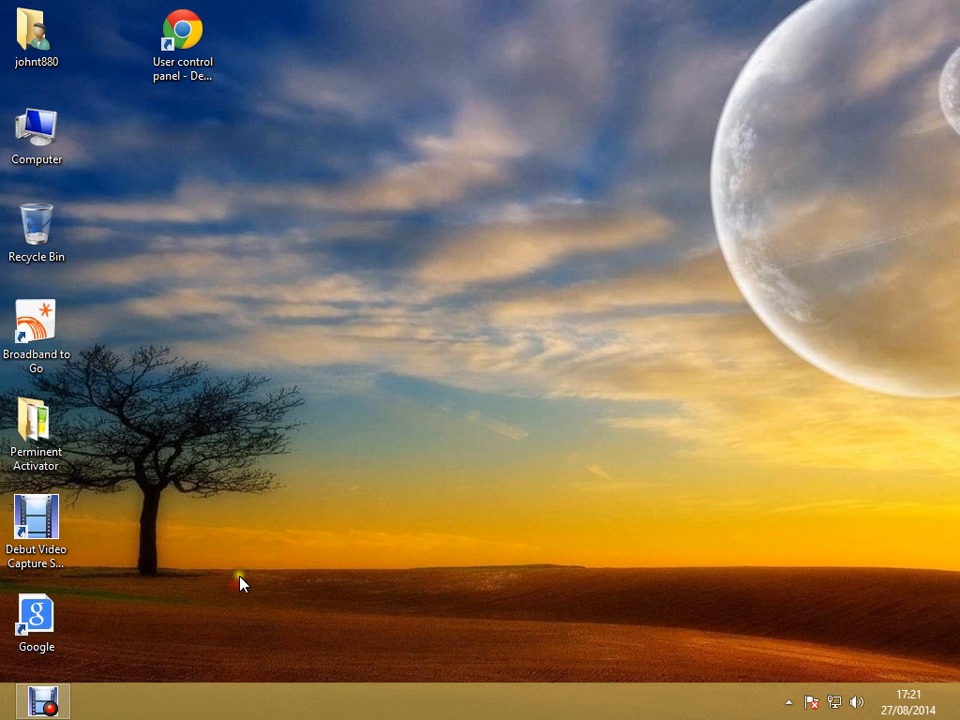
right_click(37, 125)
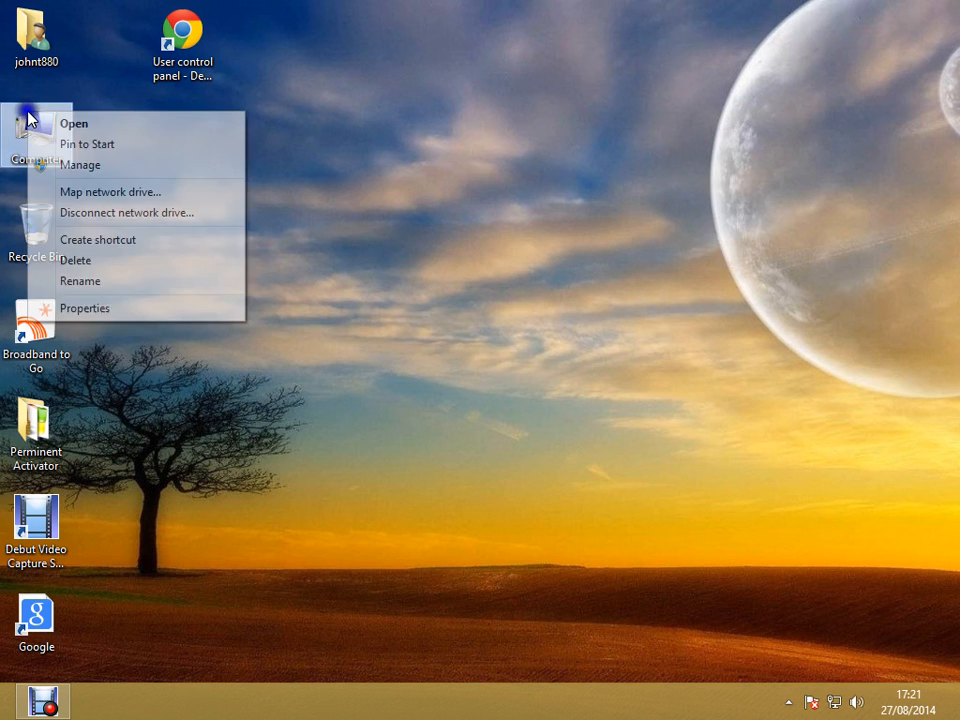
- Choose Properties to reopen the System page showing Windows 8 Pro and its activation status
left_click(168, 310)
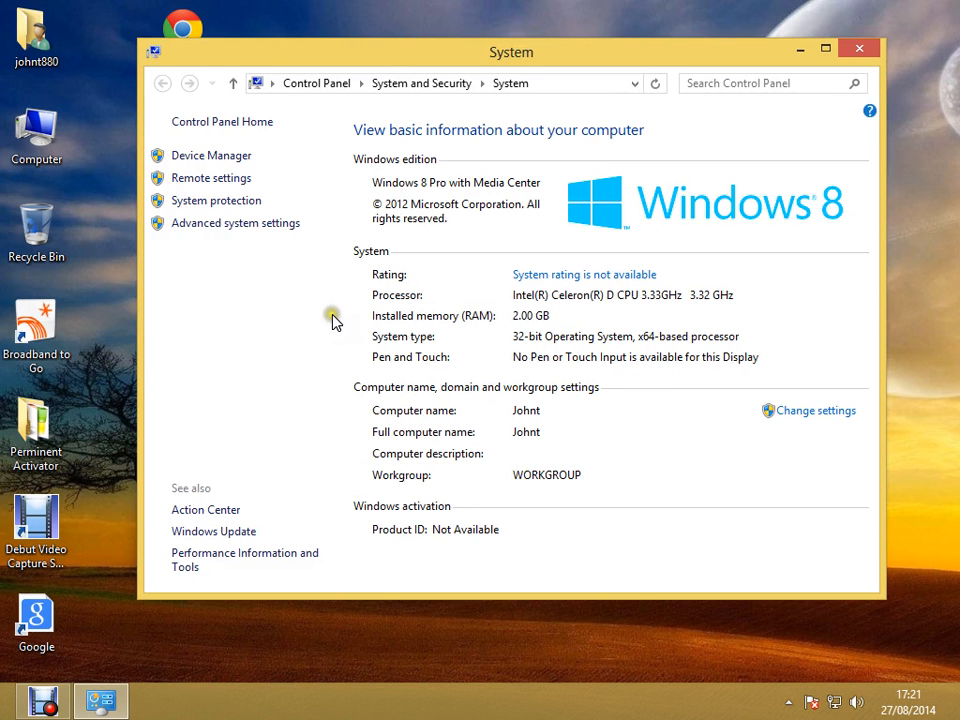
mouse_move(486, 360)
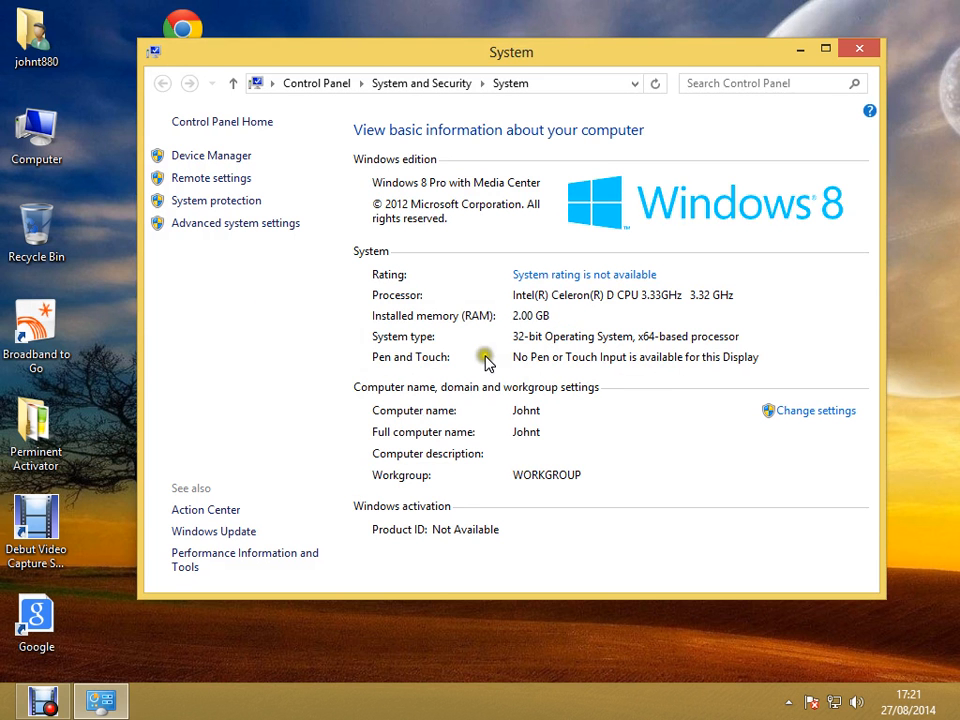
mouse_move(489, 367)
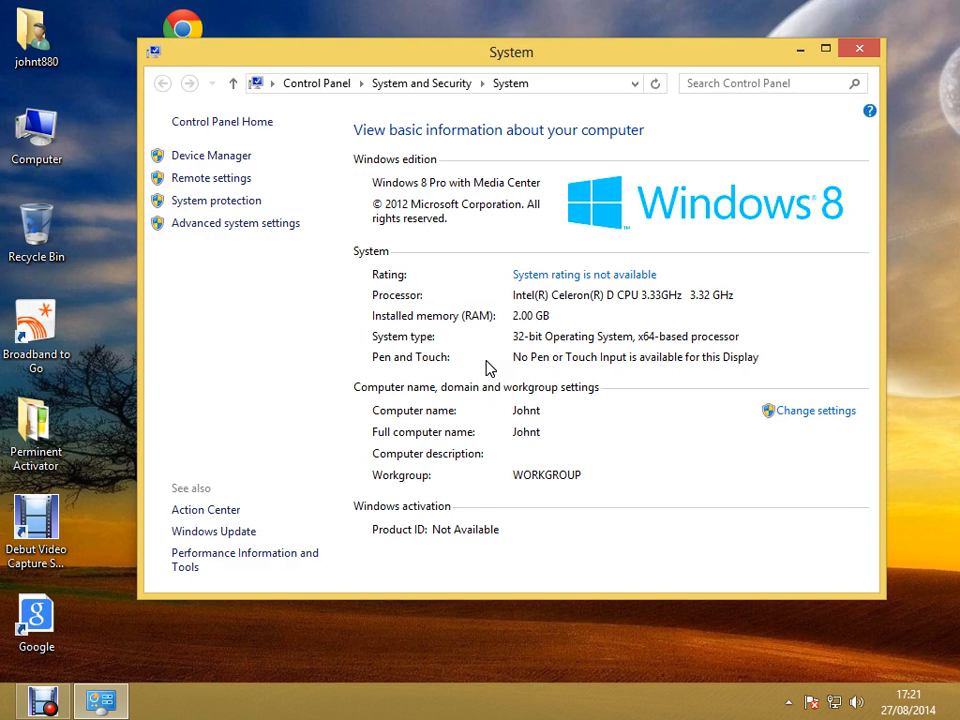
mouse_move(545, 364)
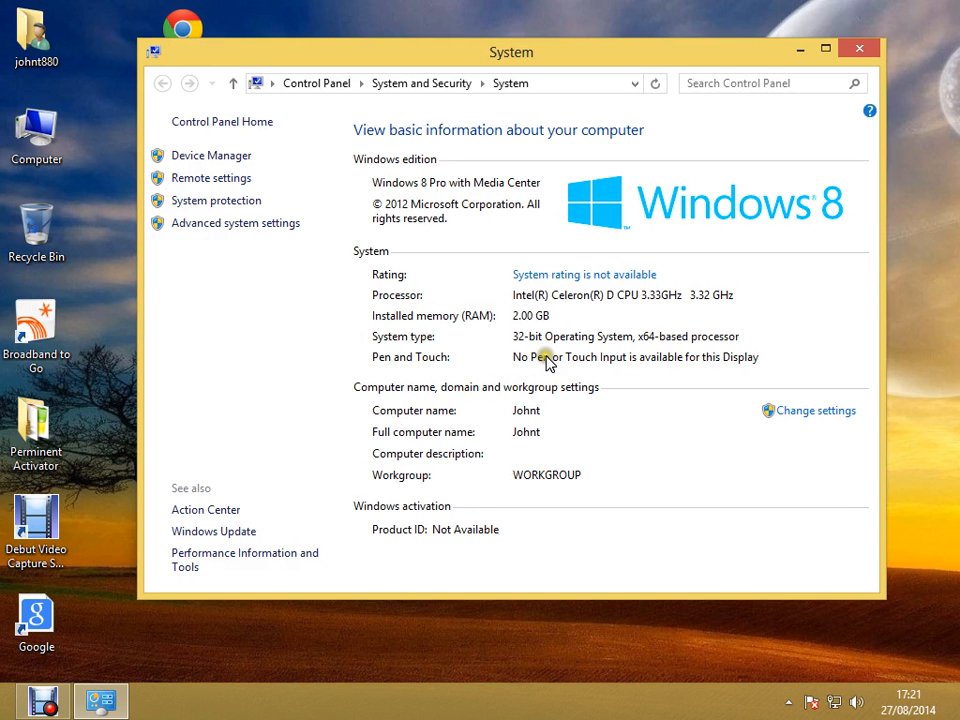
mouse_move(587, 364)
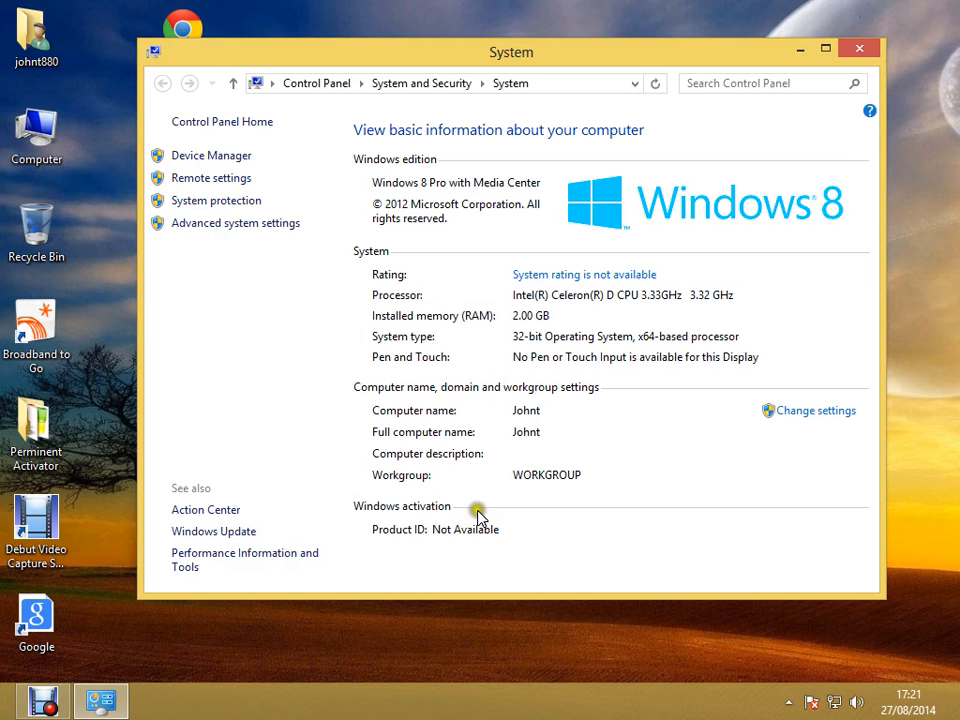
mouse_move(629, 286)
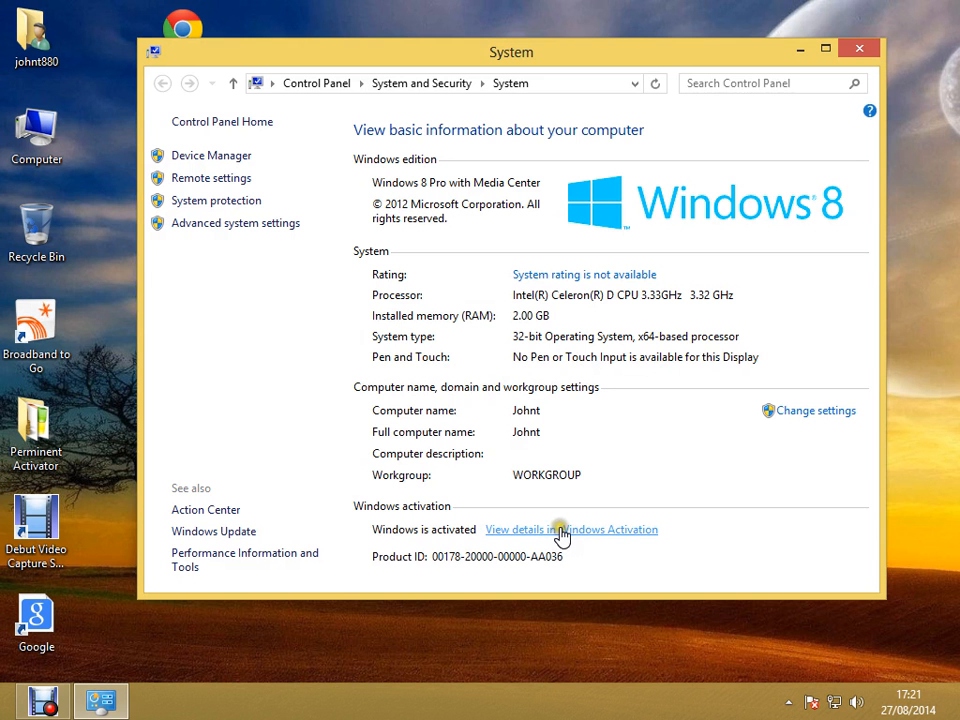
left_click(562, 529)
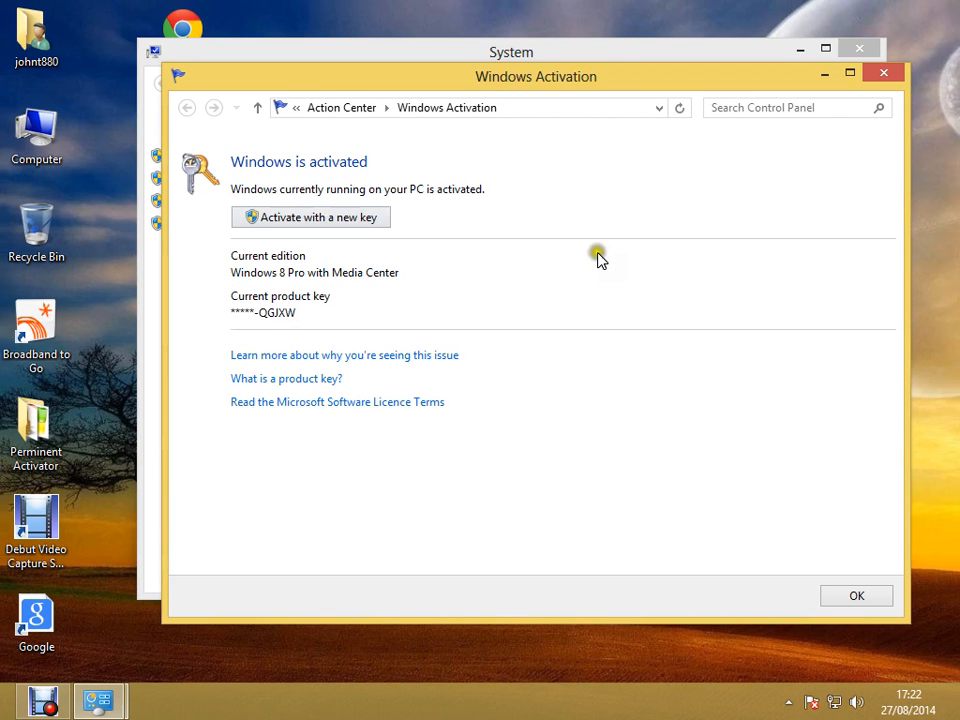
mouse_move(882, 77)
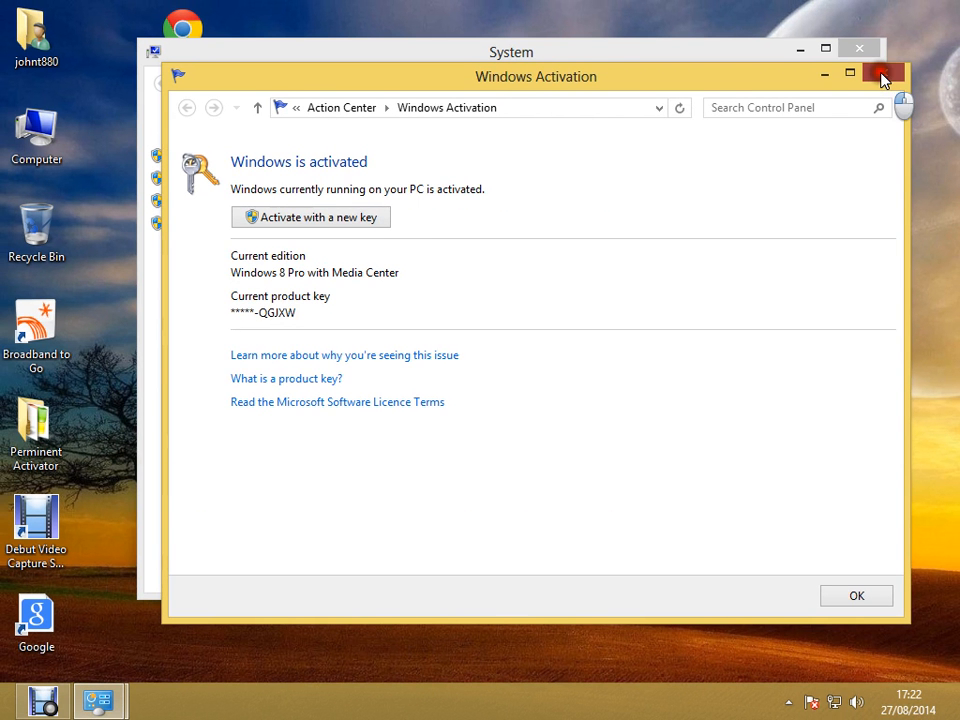
left_click(876, 75)
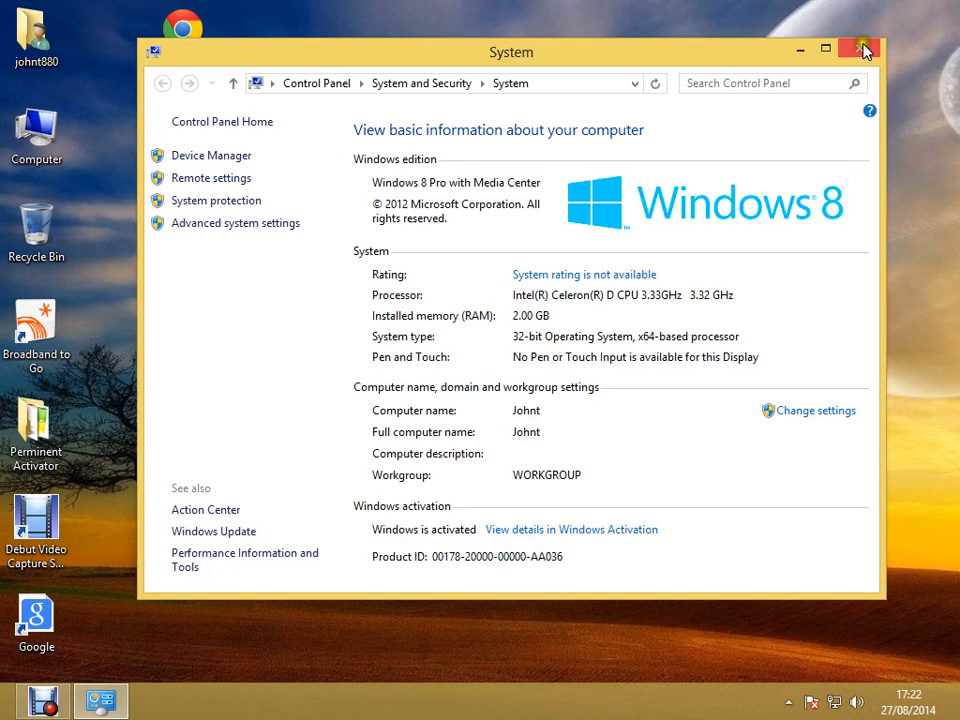
mouse_move(860, 48)
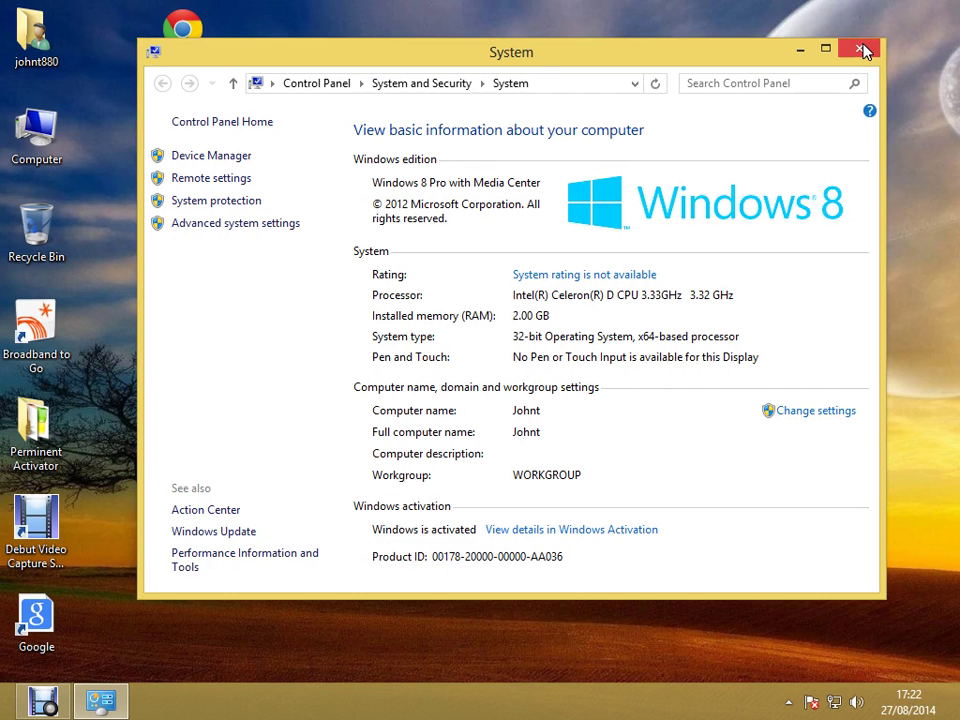
- Close the Control Panel System window via its red title-bar X
left_click(859, 49)
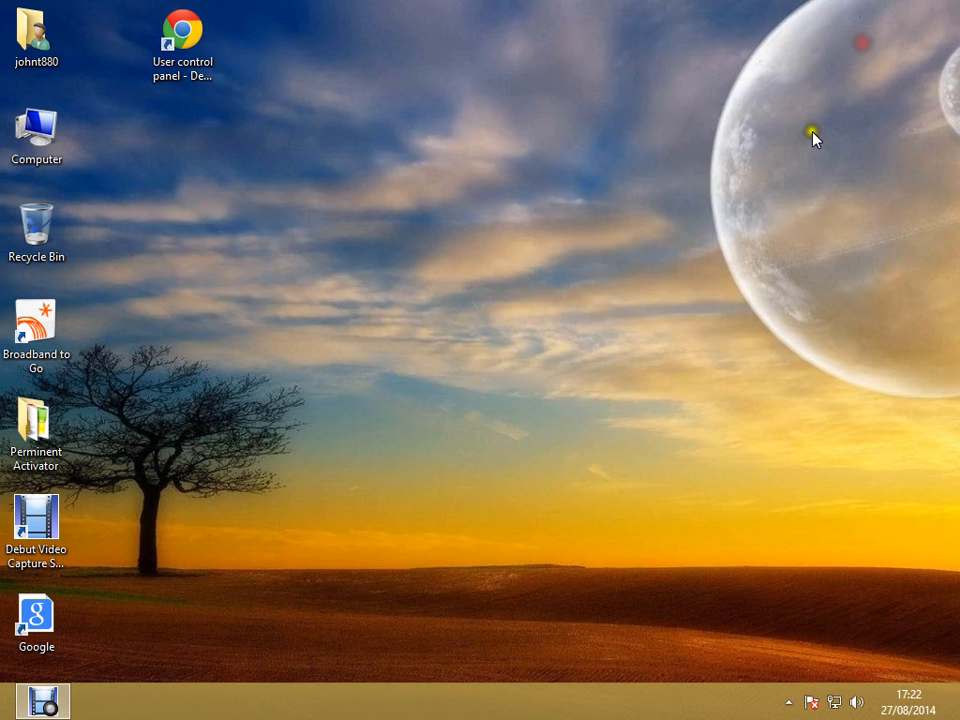
mouse_move(289, 531)
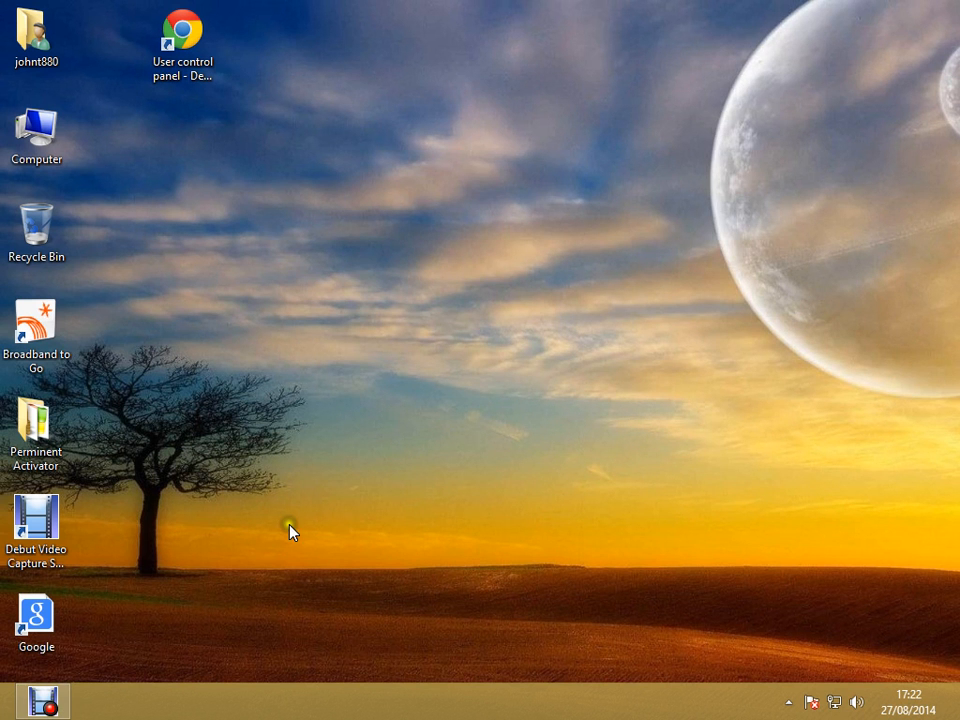
mouse_move(45, 708)
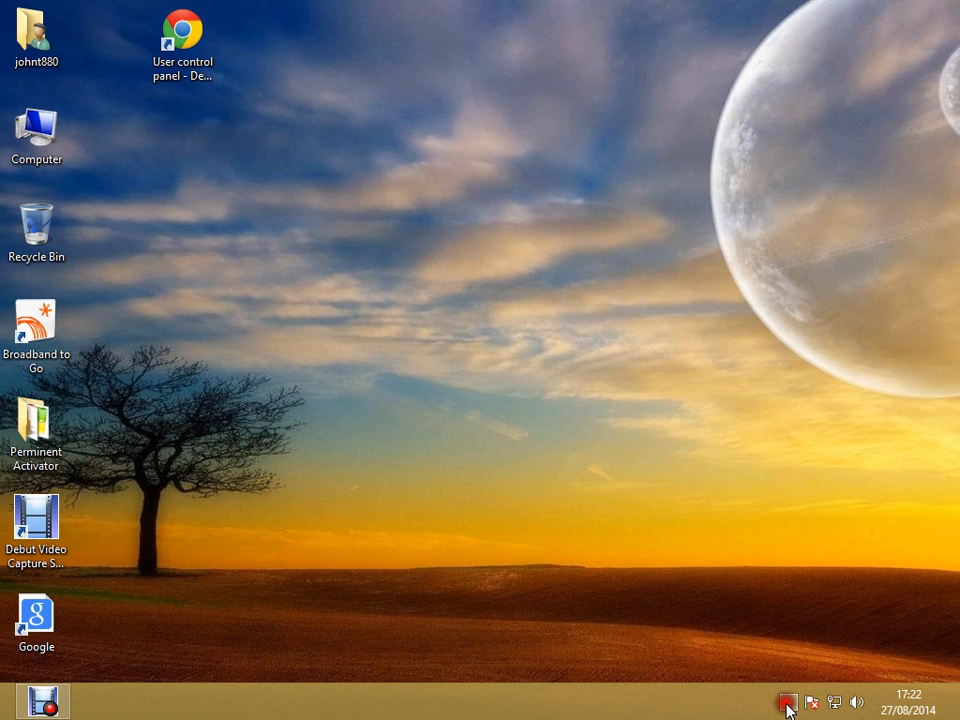
- Expand the system tray's hidden icons to show Debut Video Capture Software
left_click(787, 704)
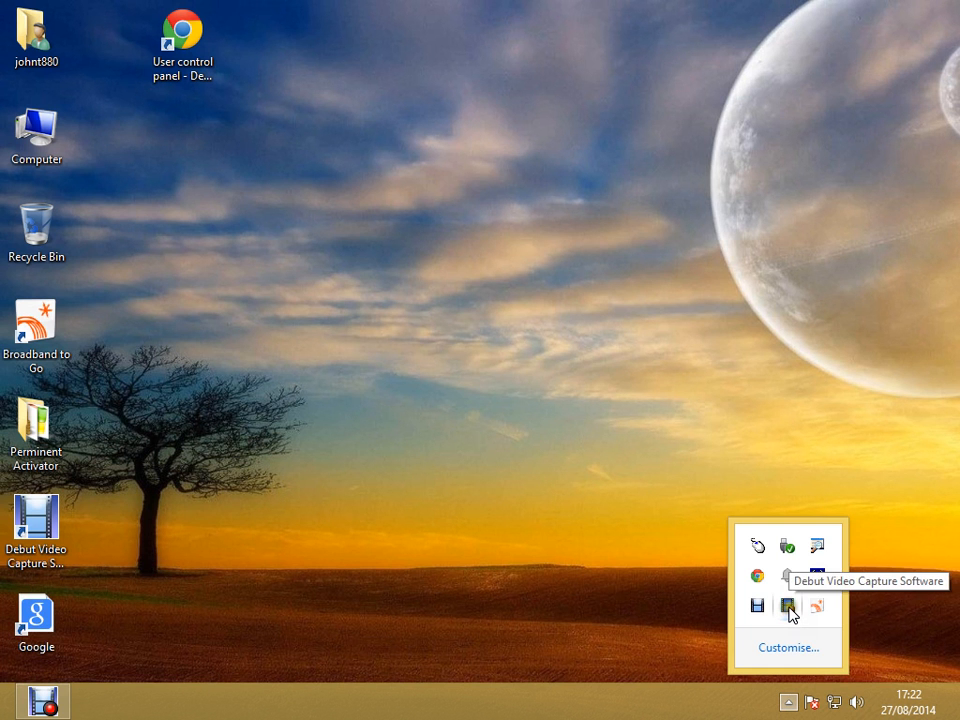